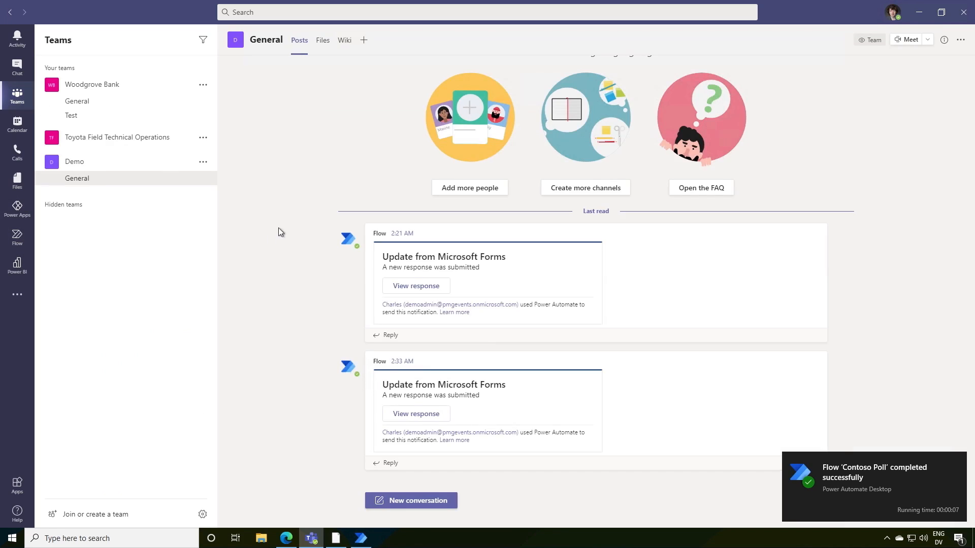
mouse_move(575, 454)
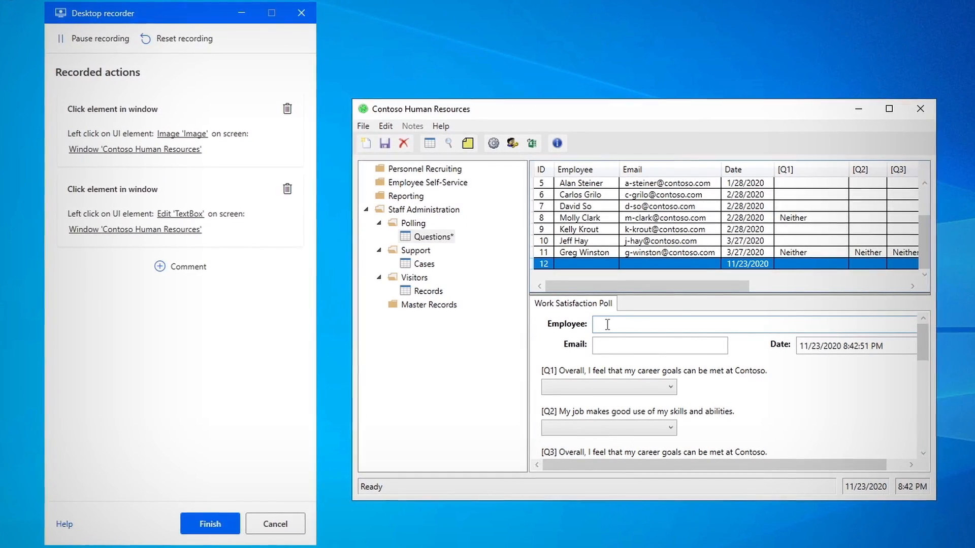
Enter 'bjones' while viewing the Demo channel's Forms notifications in Teams
type("bjones")
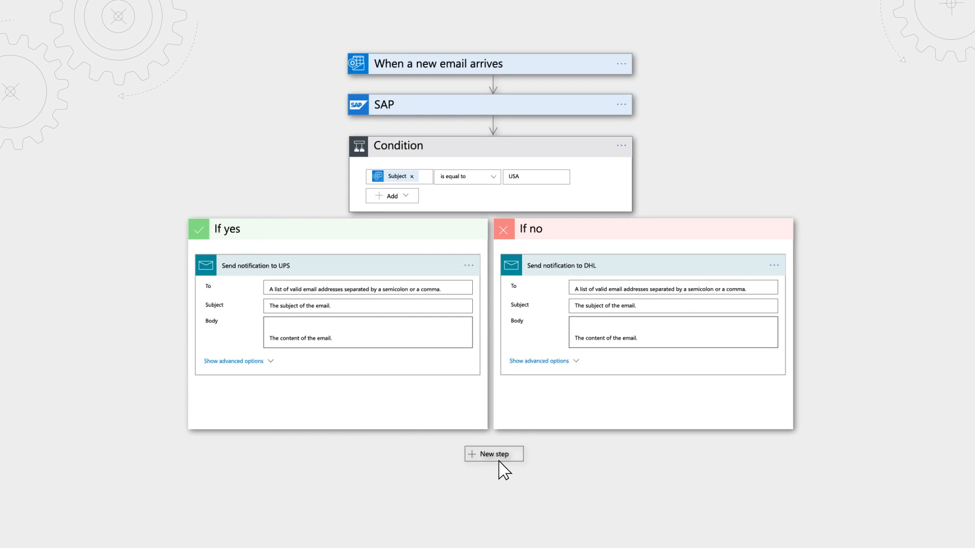
Add a new step after the condition branches and enter placeholder text
left_click(493, 454)
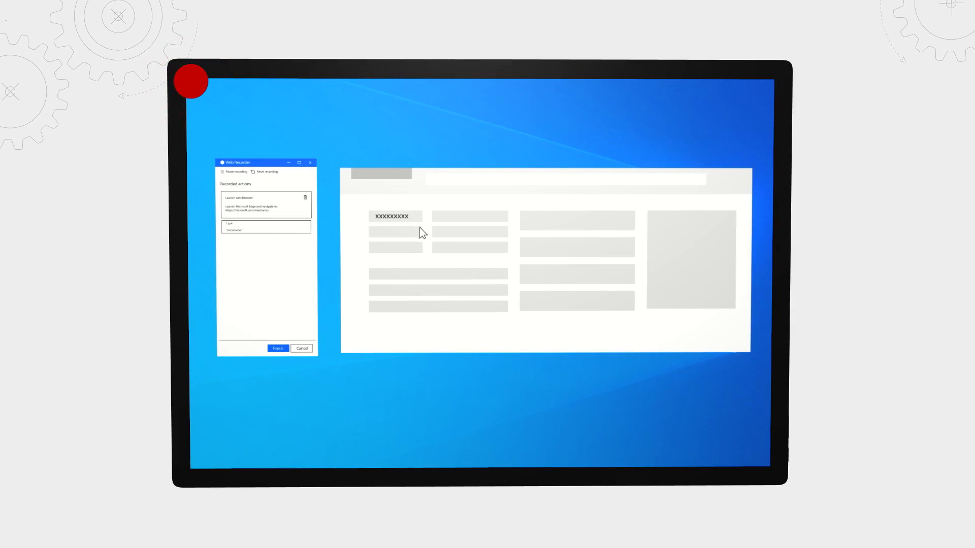
type("XXXXXXXXX")
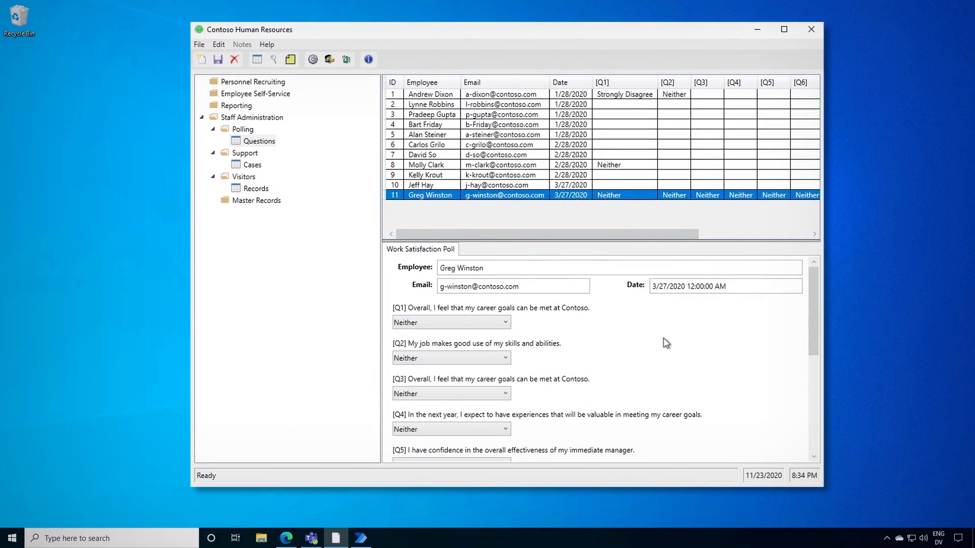
scroll("down", 3)
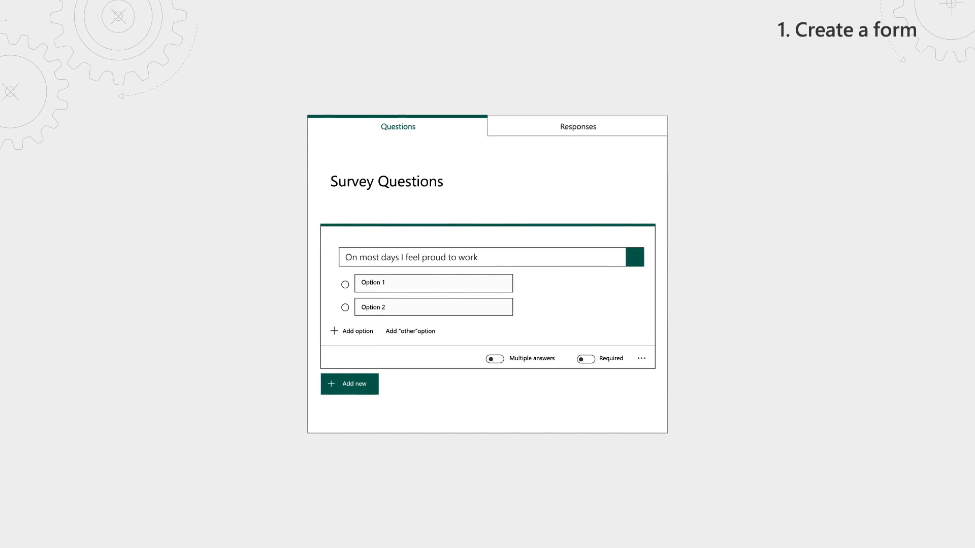
Fill the second text field action with %Email% and save it
type("for Contoso")
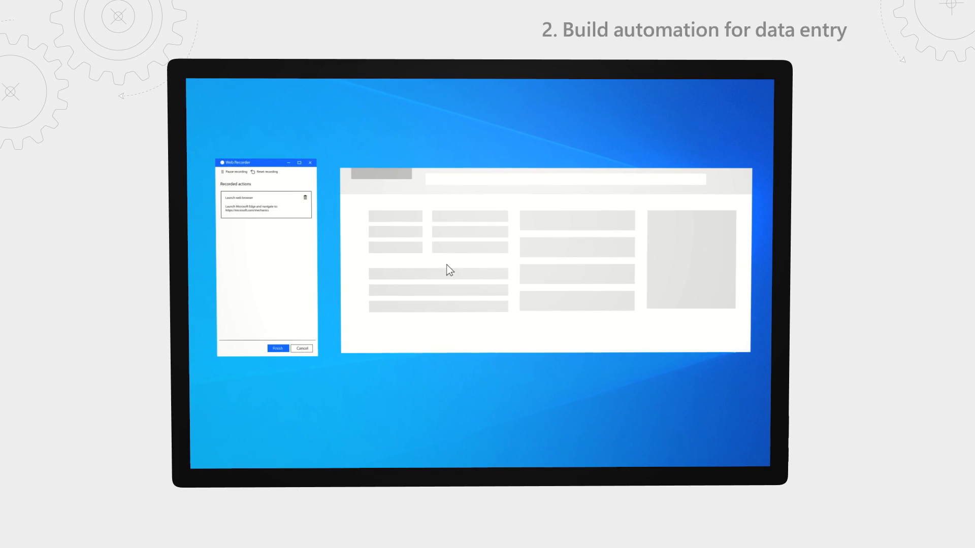
type("XXXXXXXXX")
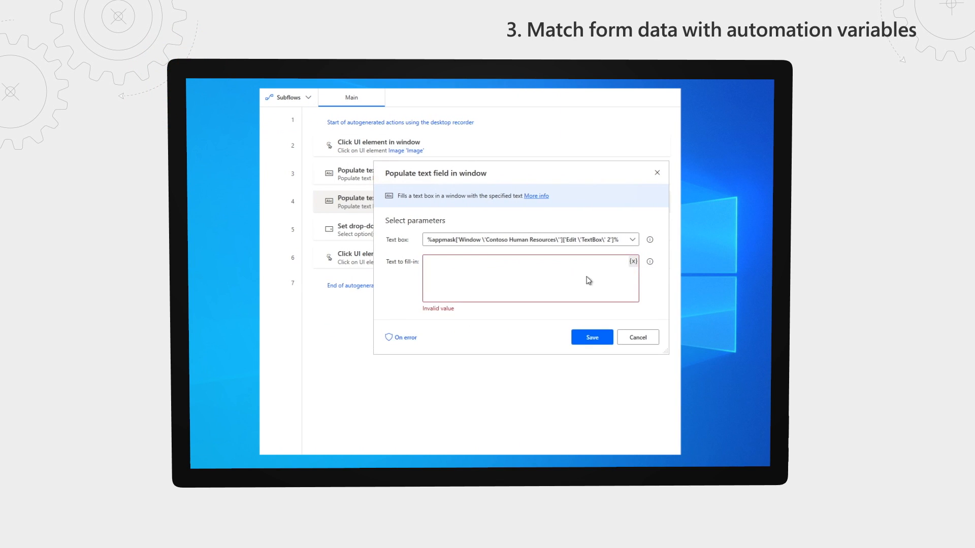
type("%Email%")
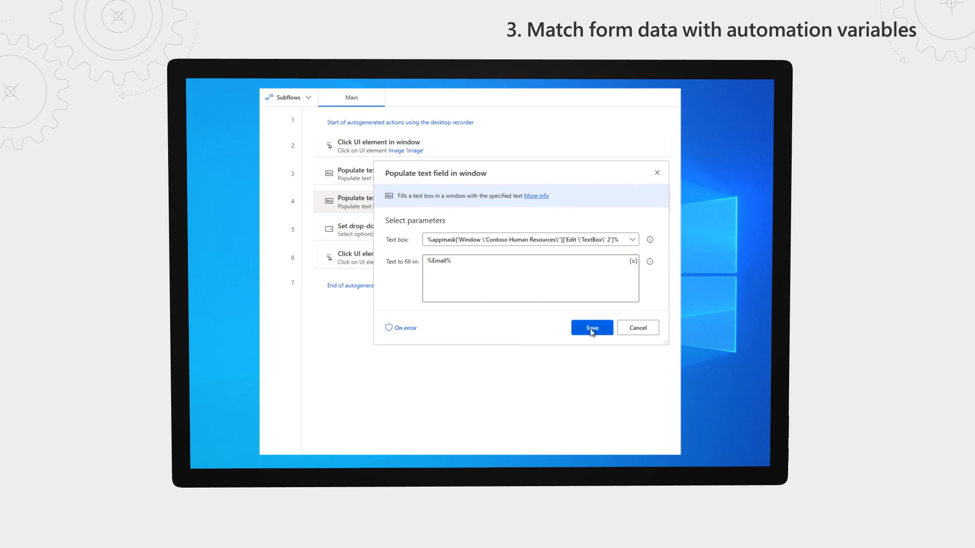
left_click(592, 328)
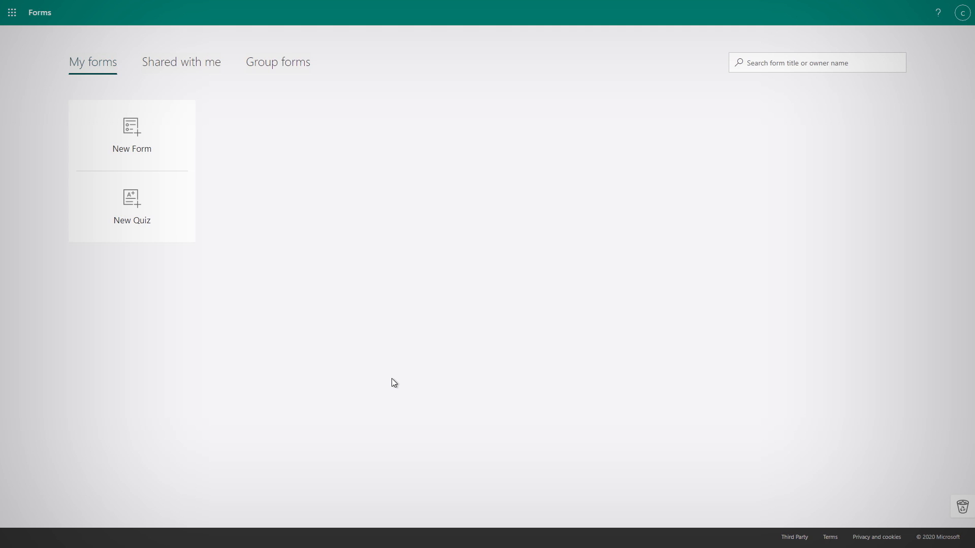
Create a new form with the choice question 'On most days I feel proud to work for Contoso' and its agreement options
left_click(131, 134)
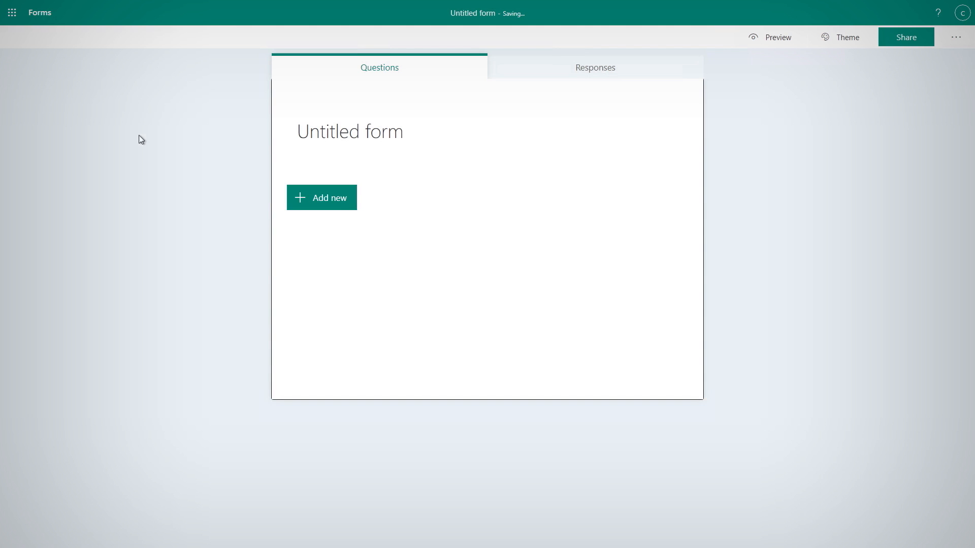
left_click(322, 197)
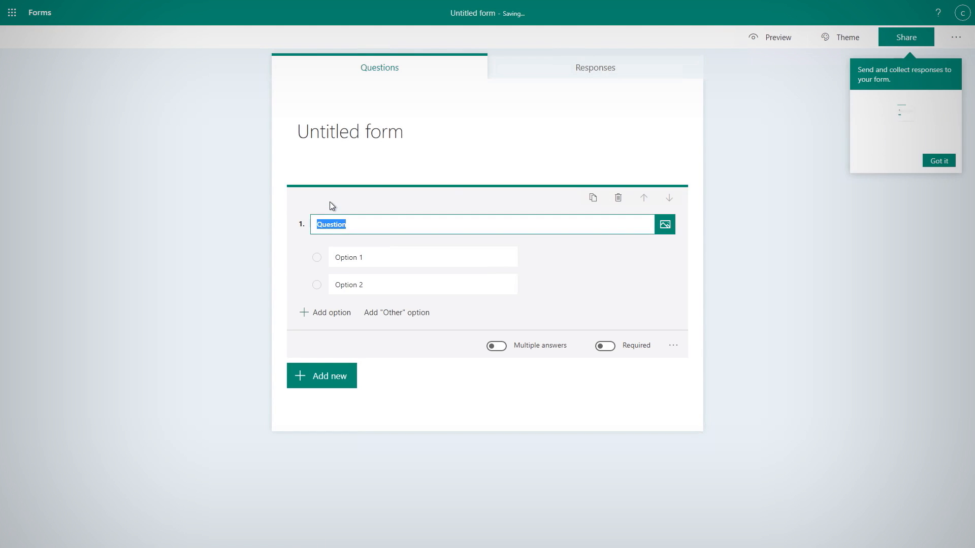
type("On most days I feel proud to work w")
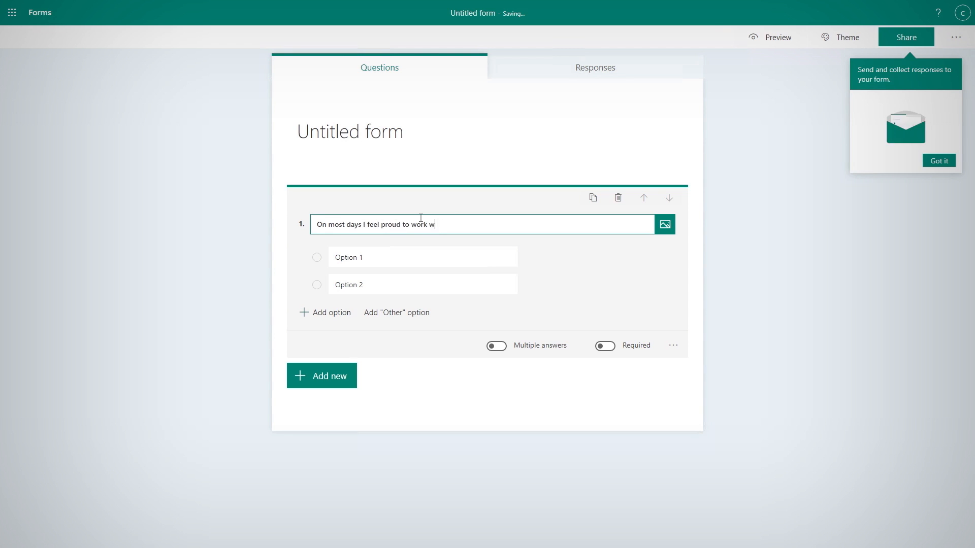
type("Strongly Agree")
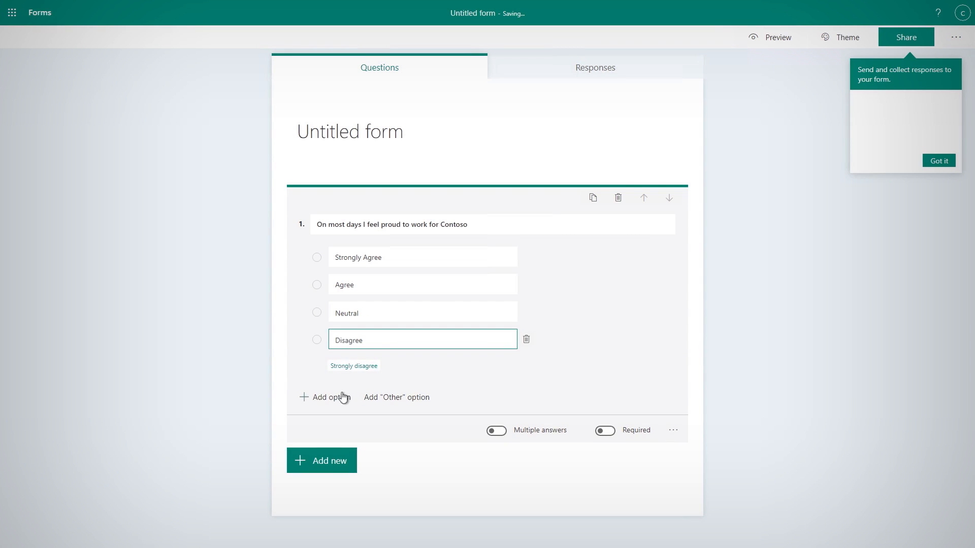
left_click(330, 397)
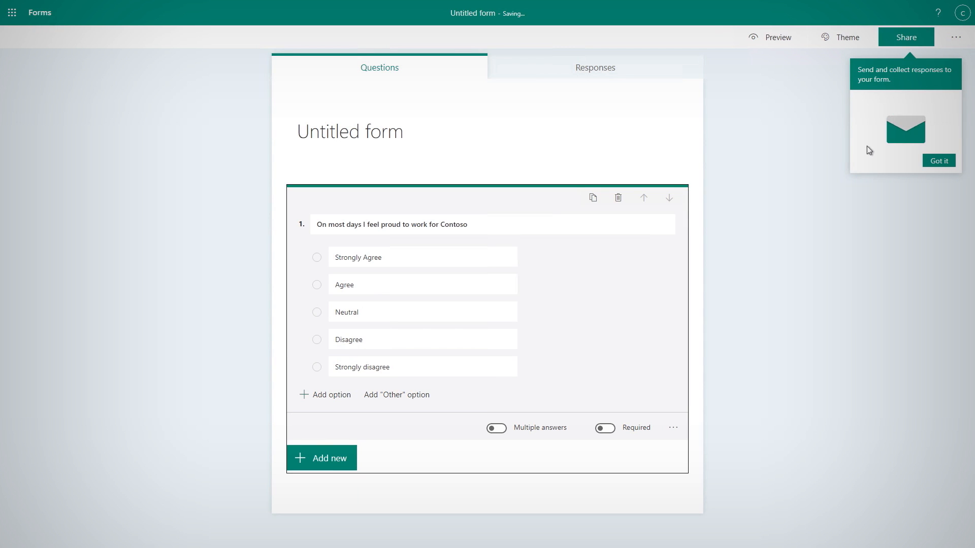
Apply the sky-and-clouds theme to the form
left_click(846, 37)
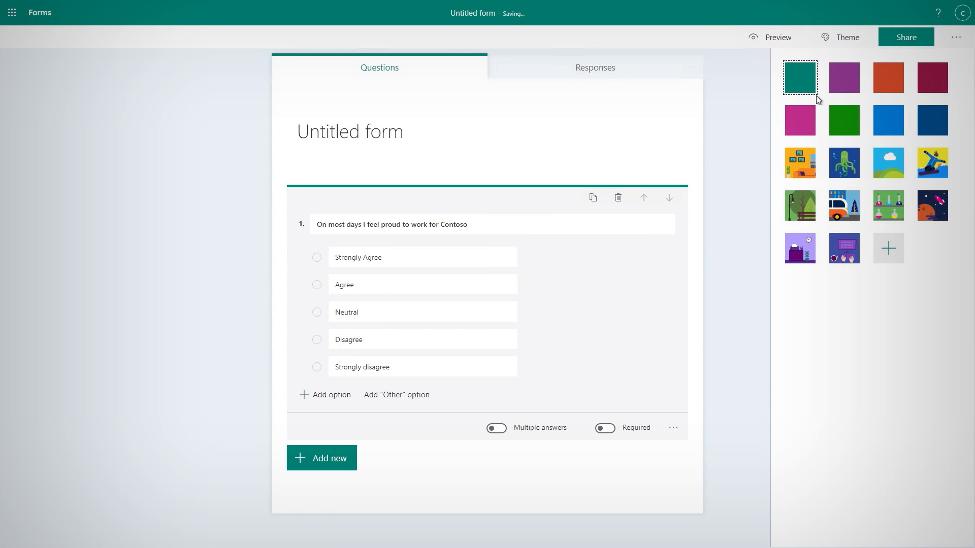
left_click(887, 162)
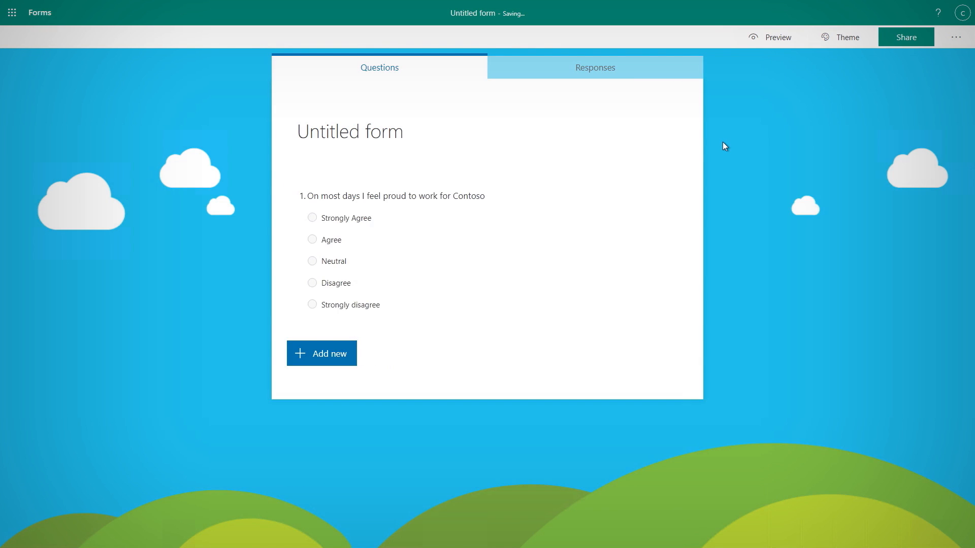
mouse_move(755, 262)
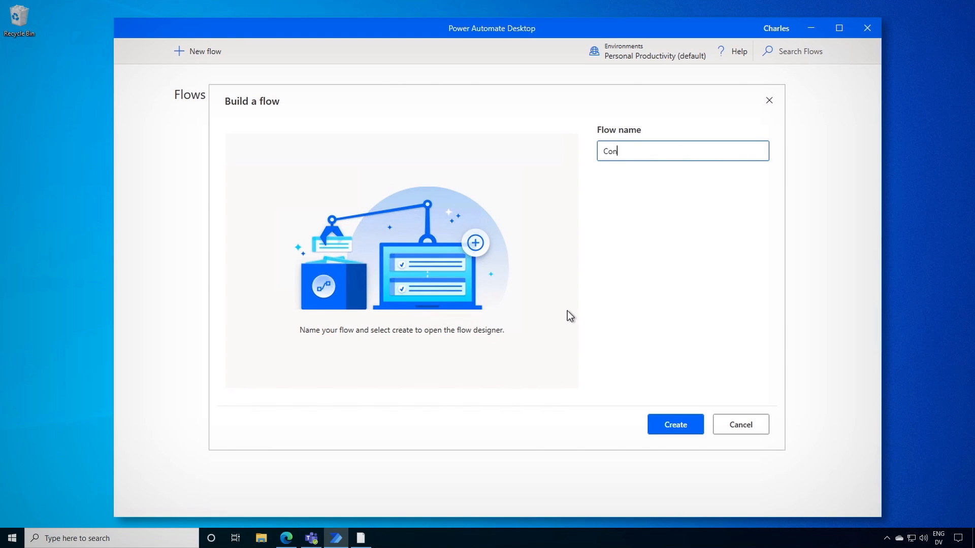
Create the Contoso Poll flow and start recording in the Contoso Human Resources window
left_click(675, 424)
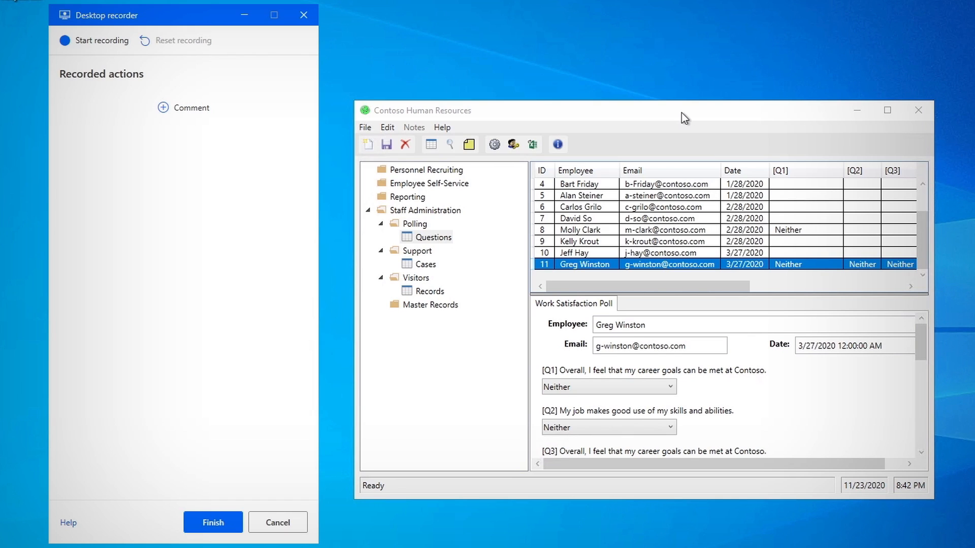
left_click(94, 41)
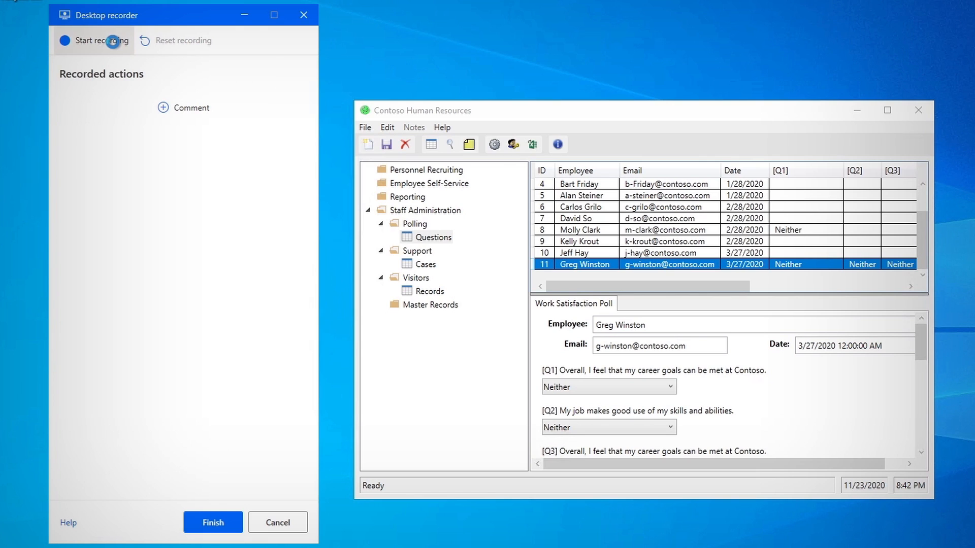
left_click(100, 40)
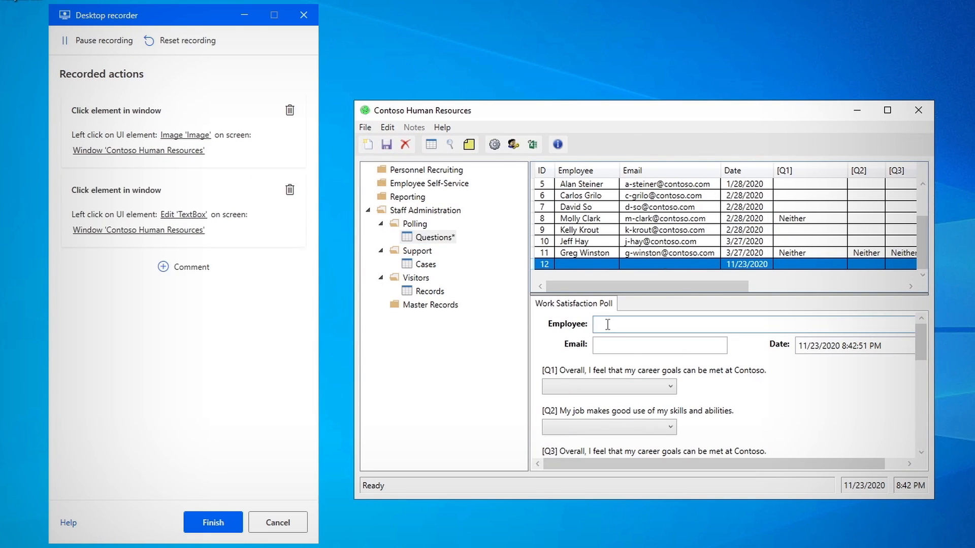
type("Bob Jones")
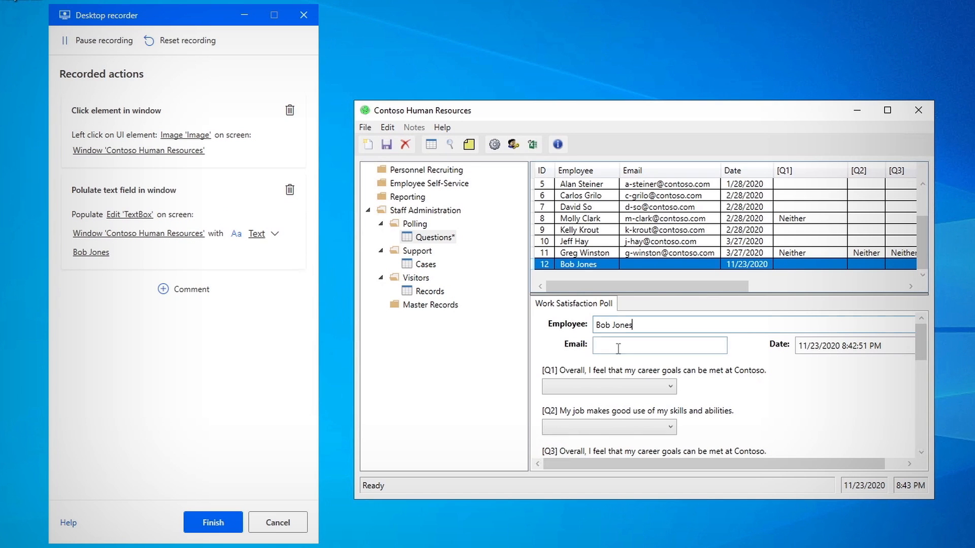
type("bjones@contoso.com")
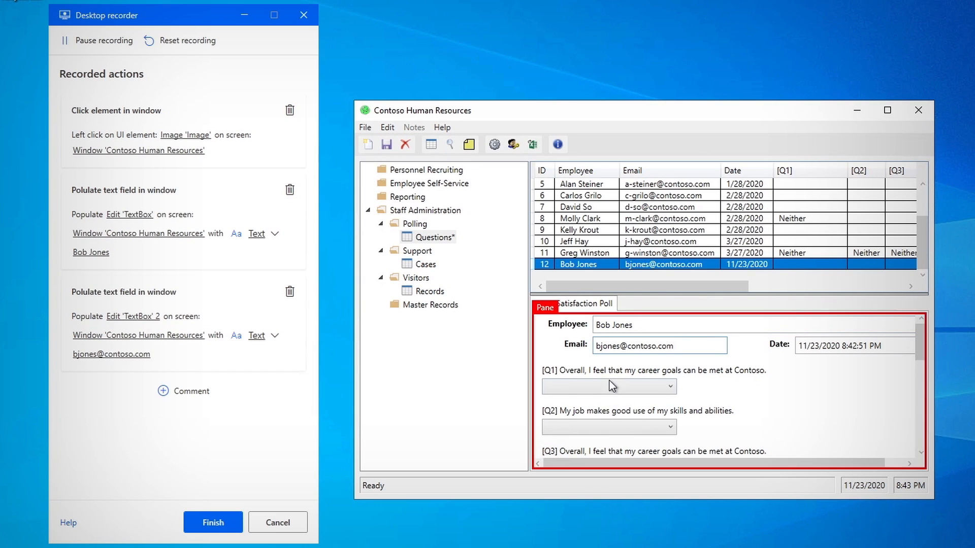
left_click(608, 386)
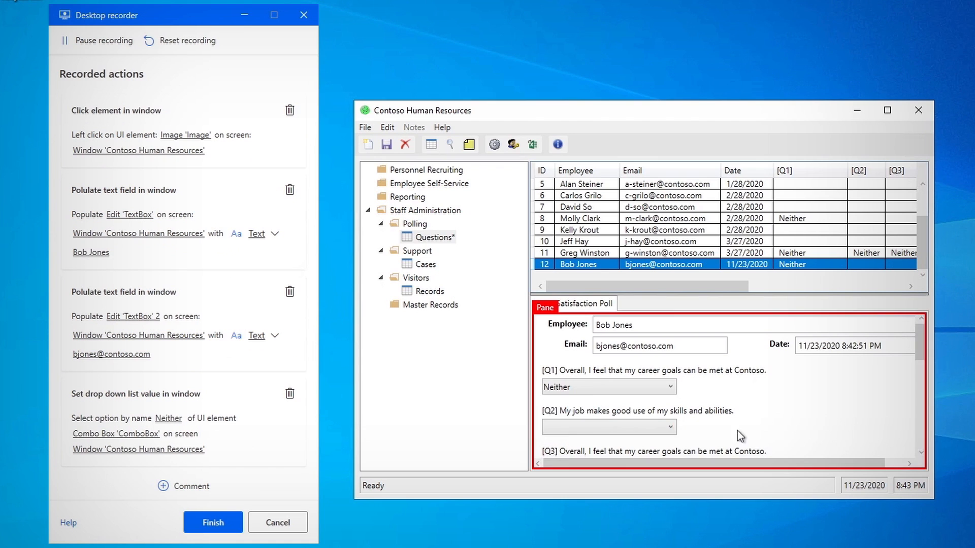
left_click(386, 144)
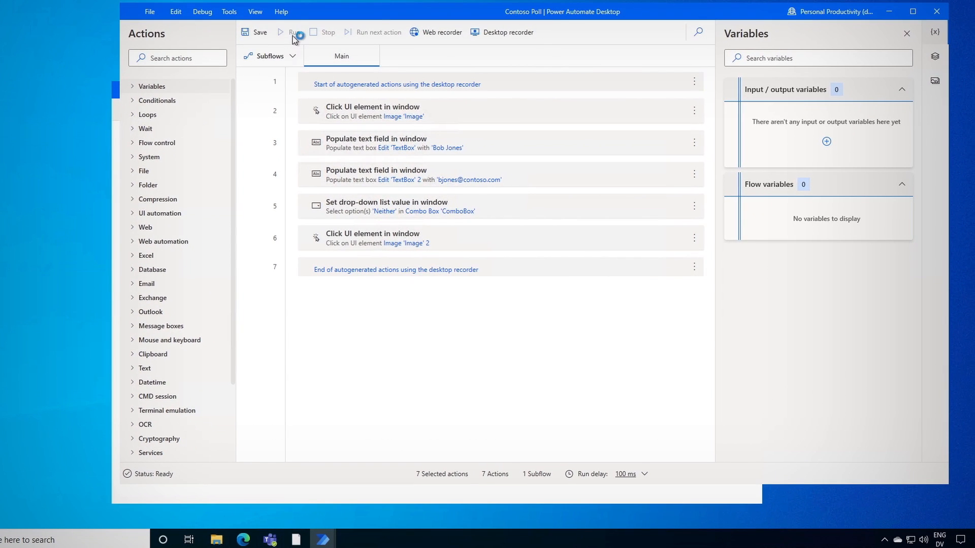
Run the recorded Contoso Poll flow
left_click(292, 32)
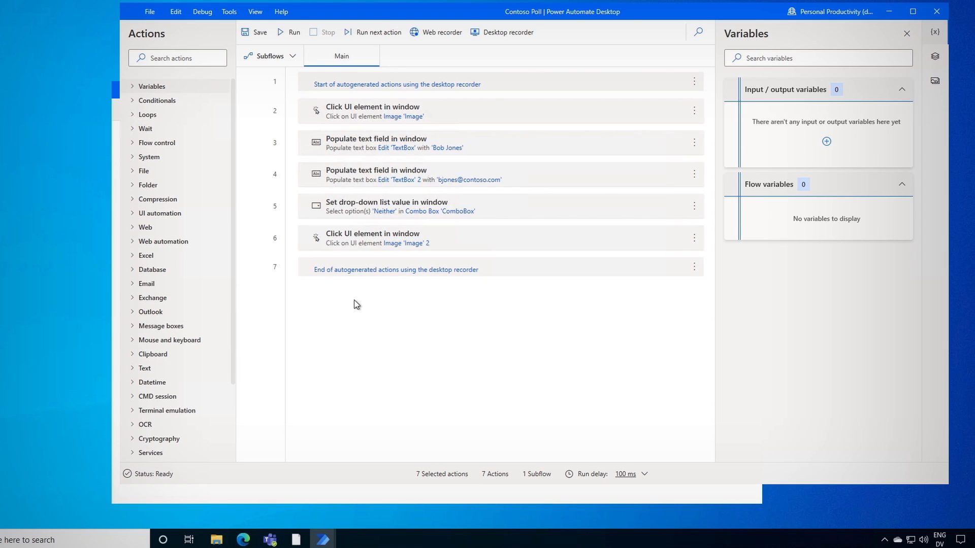
mouse_move(353, 315)
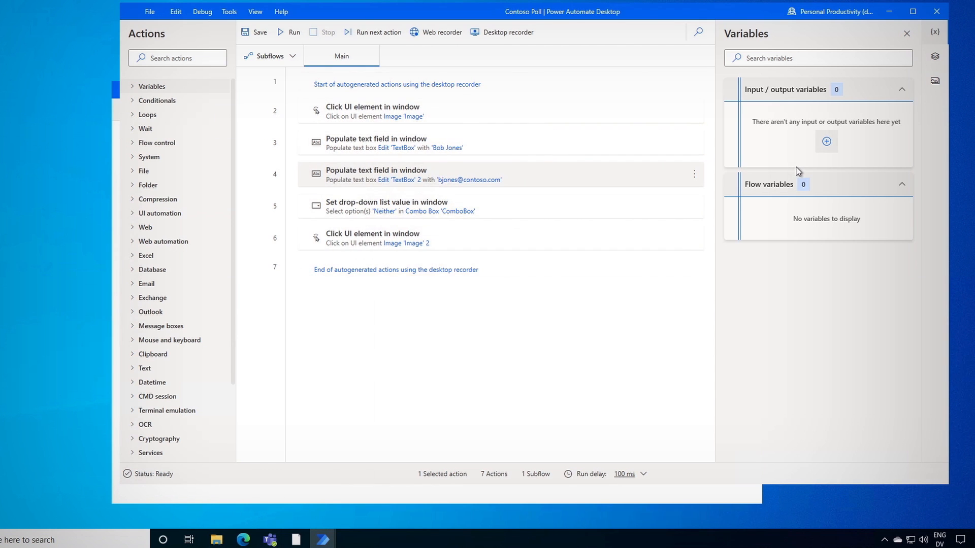
Start adding a new input variable from the Variables pane
left_click(827, 141)
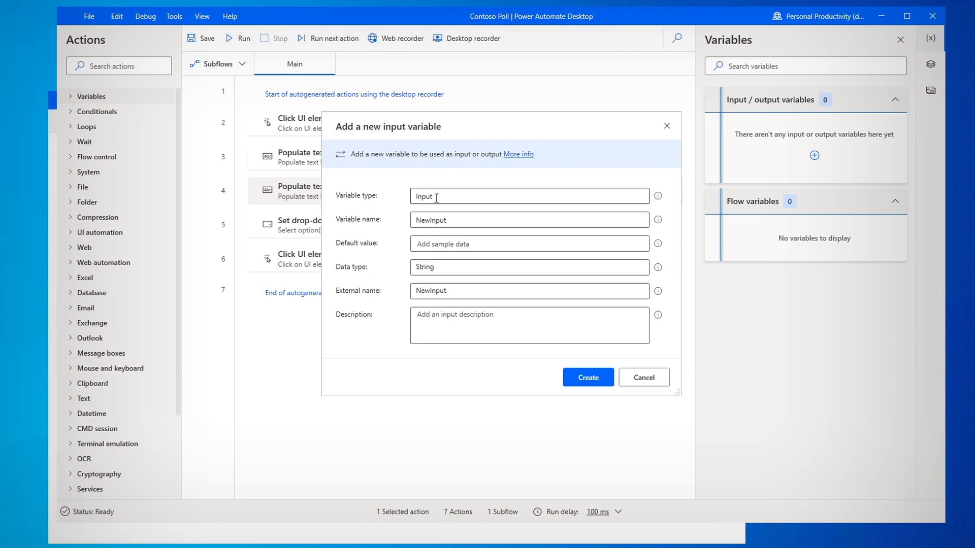
left_click(528, 219)
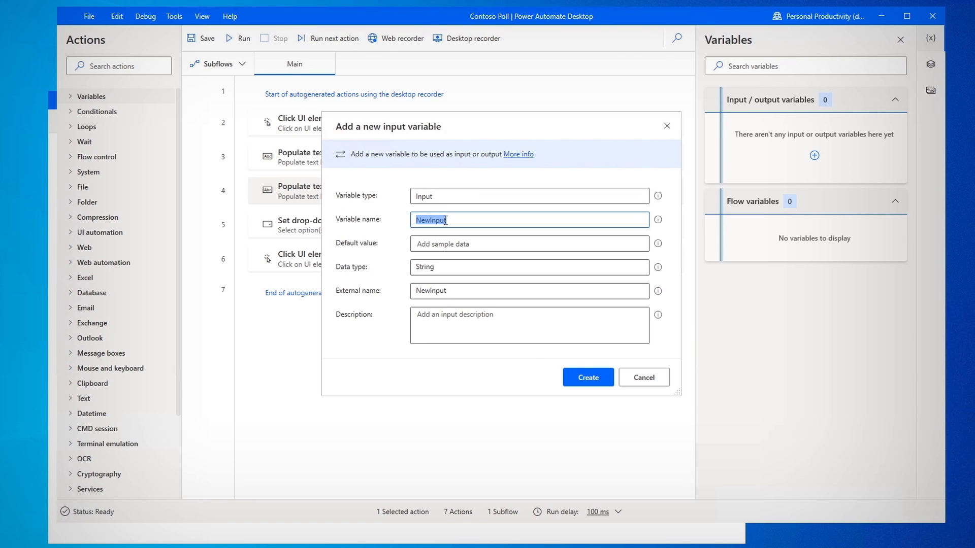
type("Email")
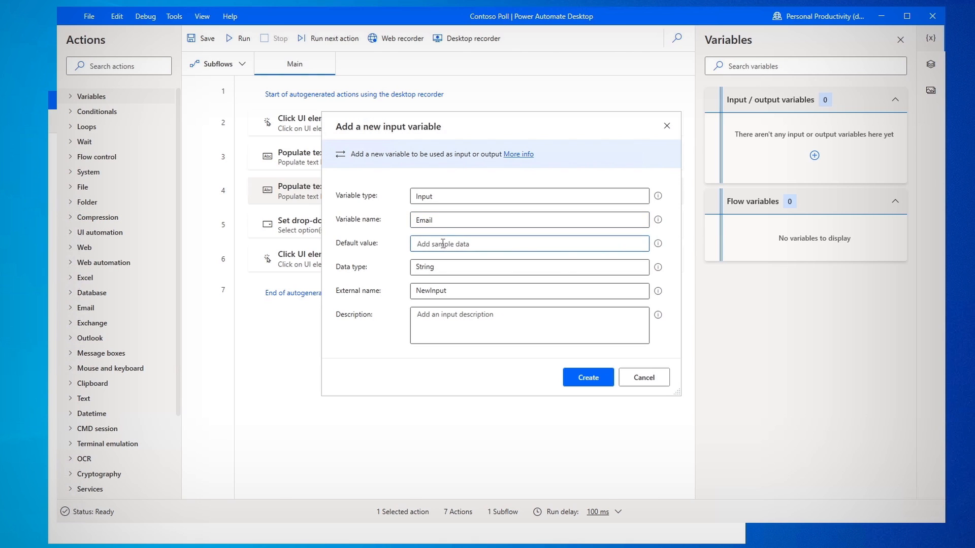
type("example@example.com")
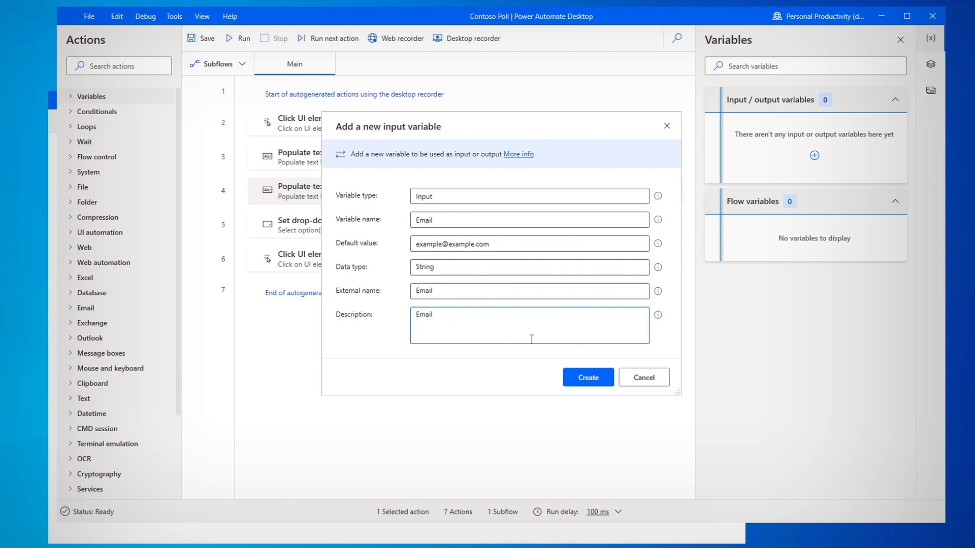
left_click(587, 377)
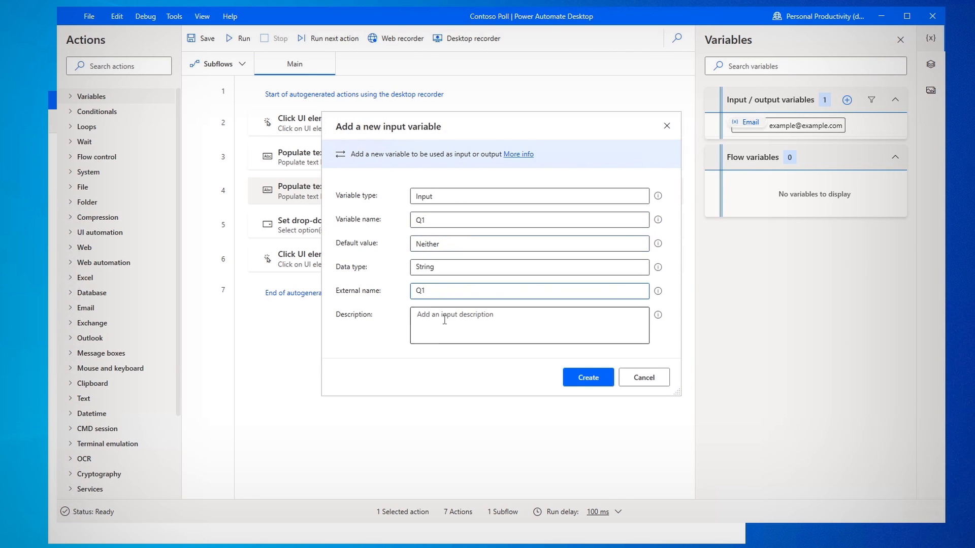
left_click(586, 378)
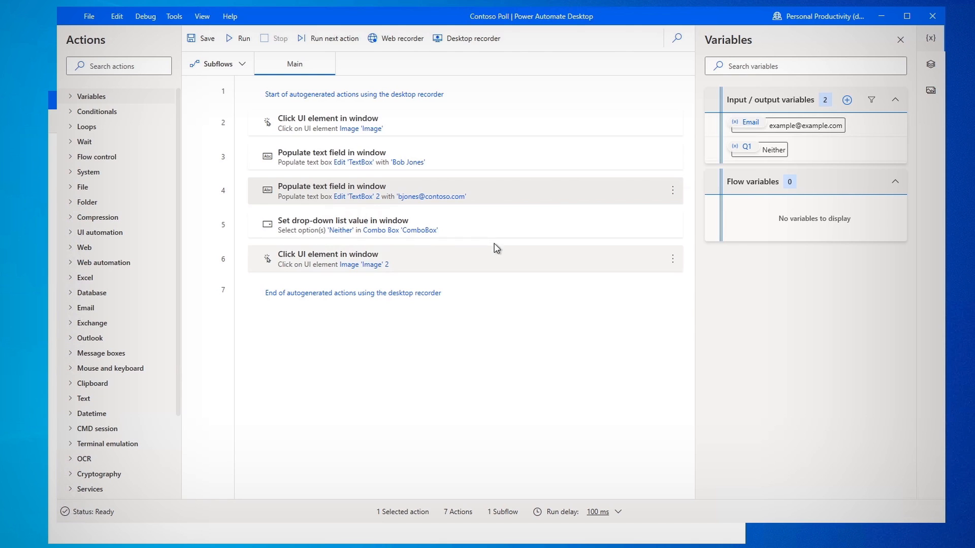
Make the drop-down step select the %Q1% variable instead of Neither
double_click(343, 224)
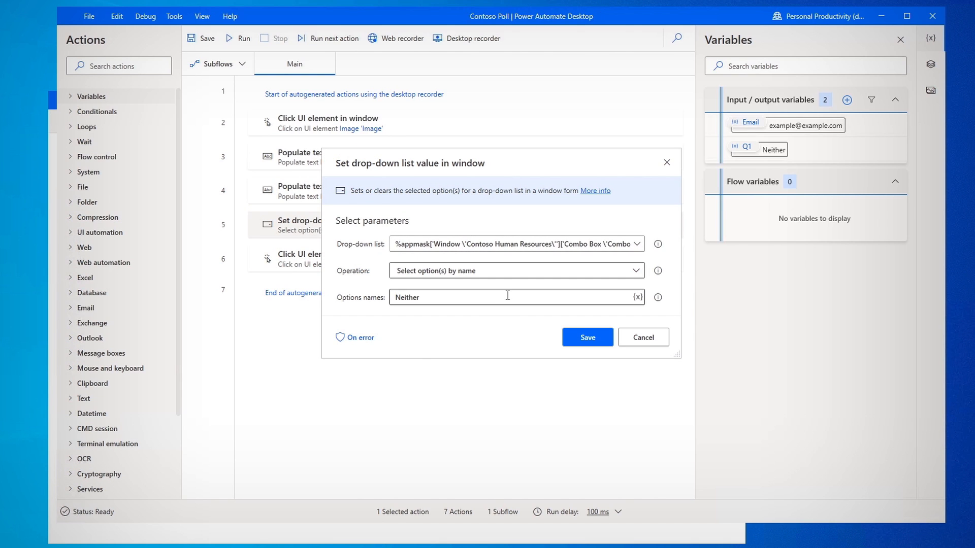
left_click(637, 297)
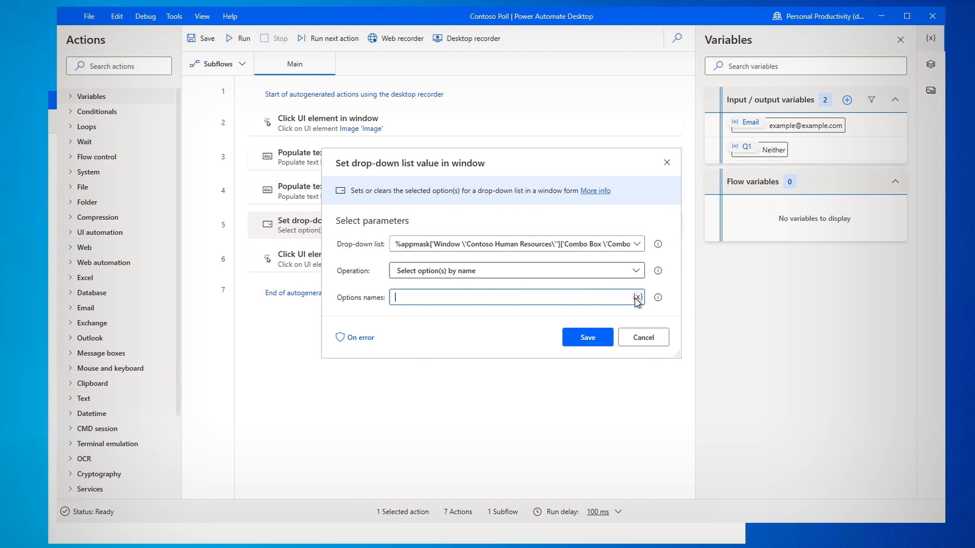
left_click(637, 298)
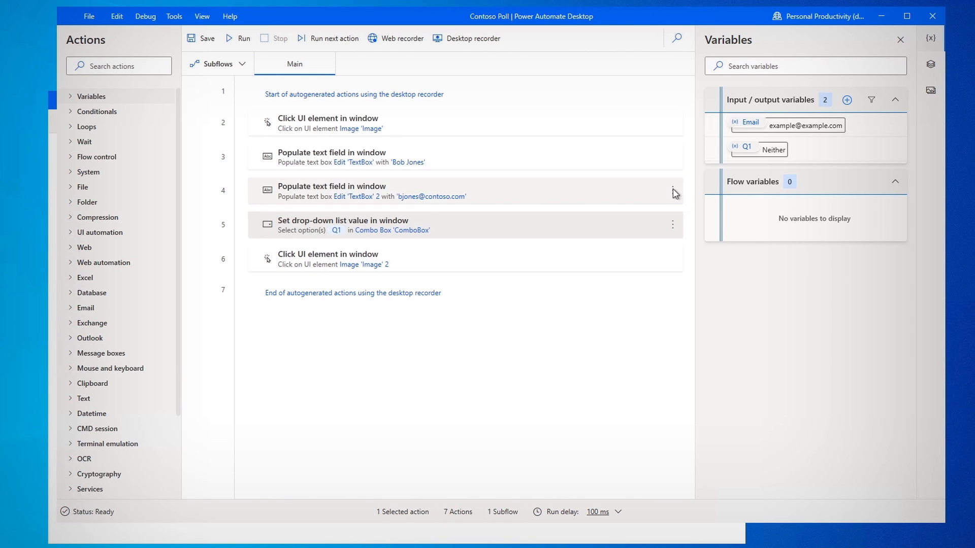
Make the second text field step fill in %Email% and save the flow
double_click(331, 191)
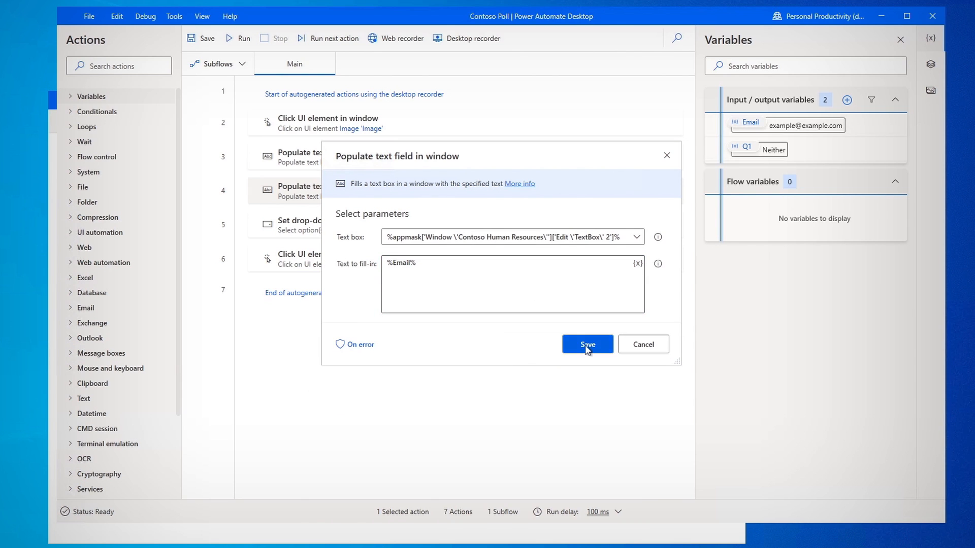
left_click(585, 344)
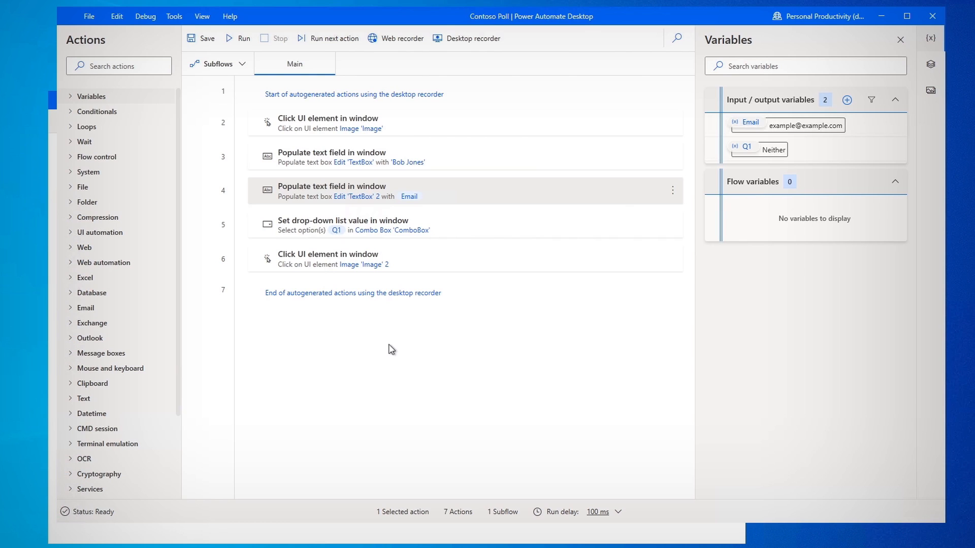
mouse_move(319, 241)
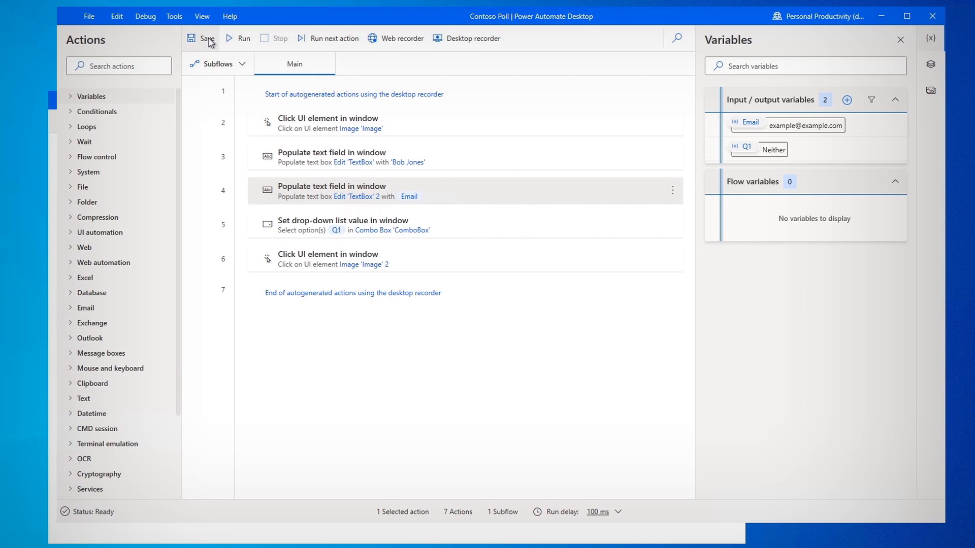
left_click(309, 538)
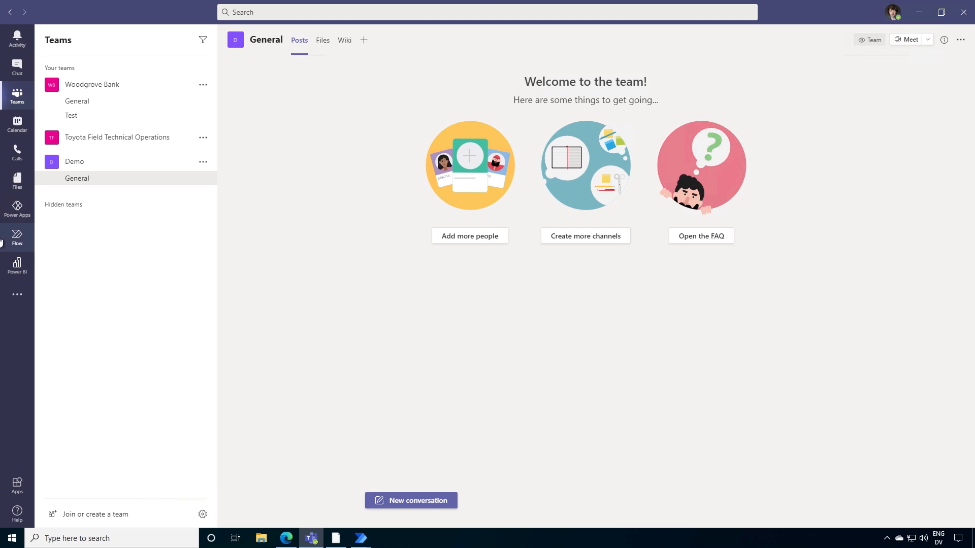
Start a flow from the Forms response notification template in the Teams Flow app, keeping the signed-in connections
left_click(17, 238)
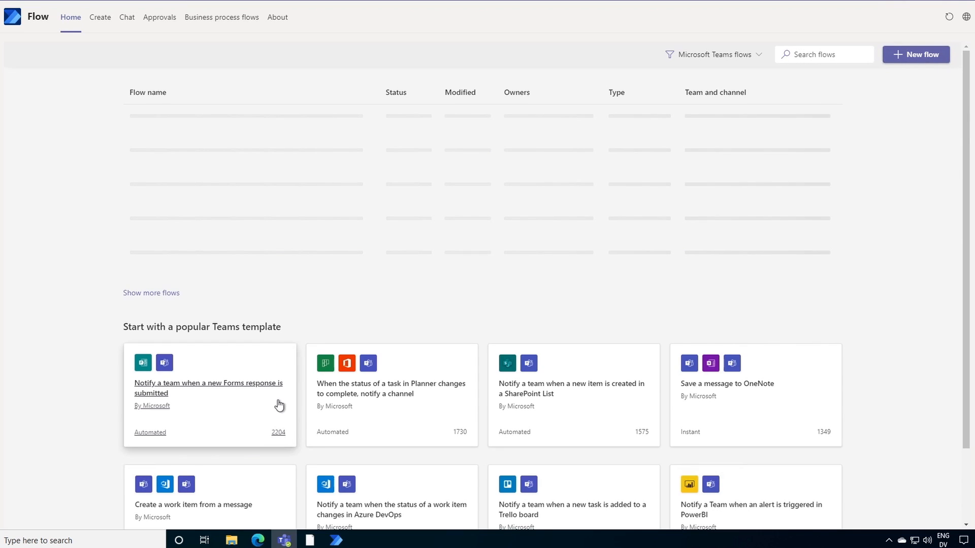
left_click(207, 388)
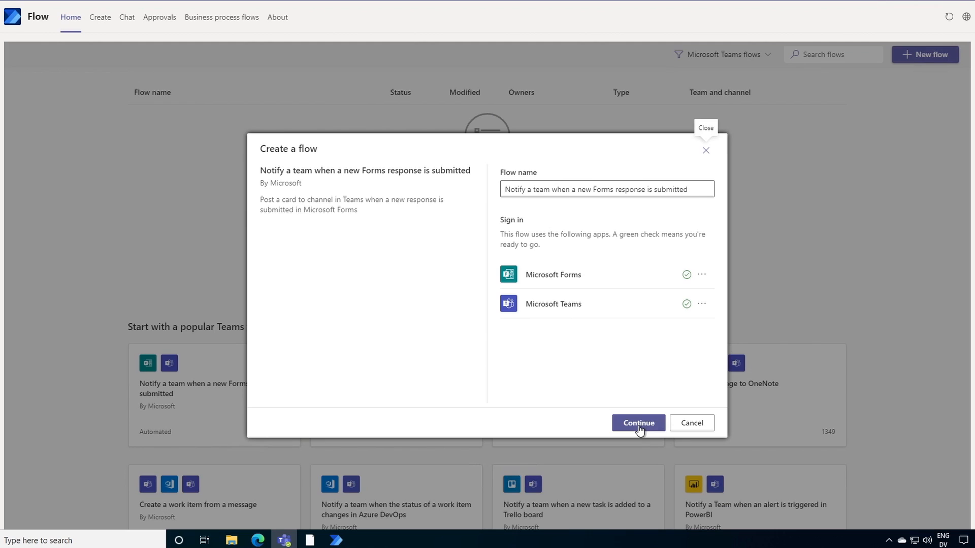
left_click(638, 423)
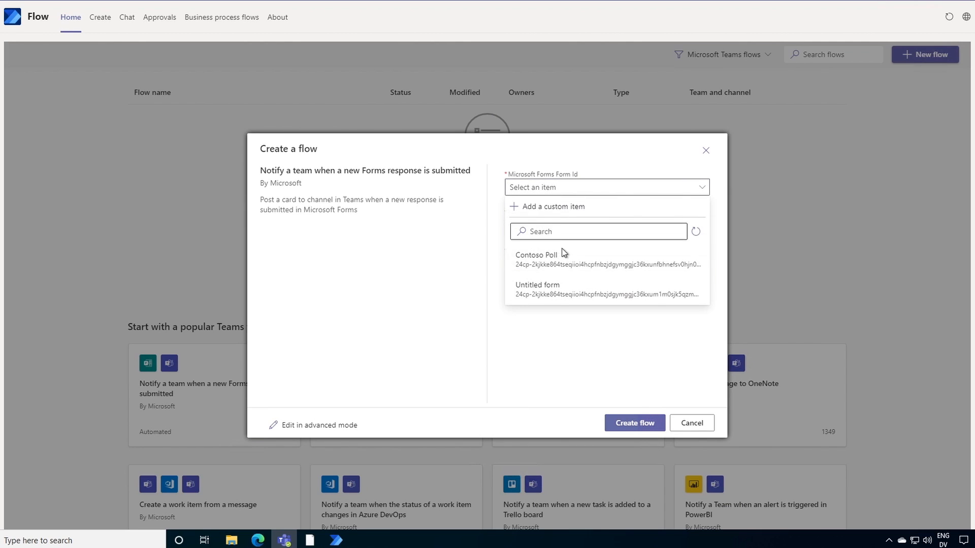
Create the flow posting Contoso Poll responses to the Demo team's General channel and view its details
left_click(535, 255)
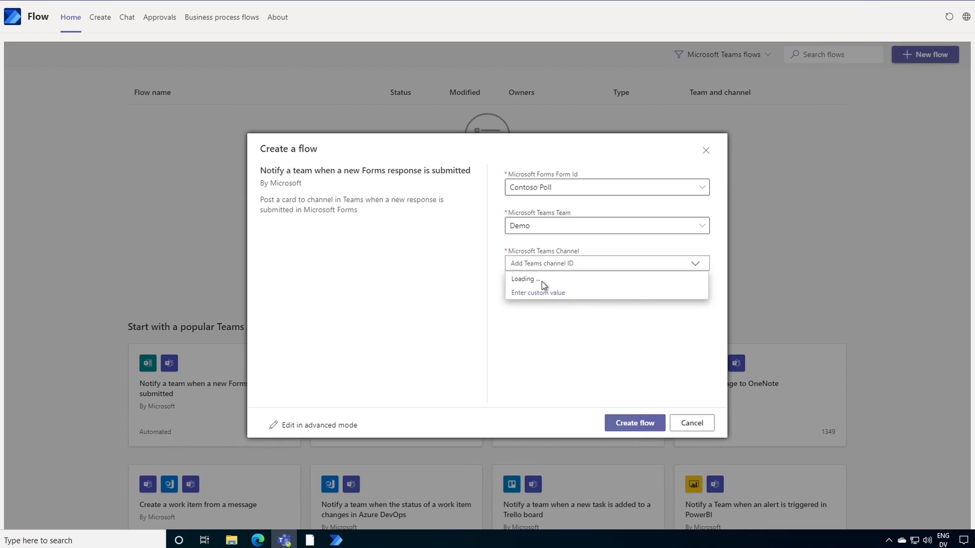
left_click(633, 423)
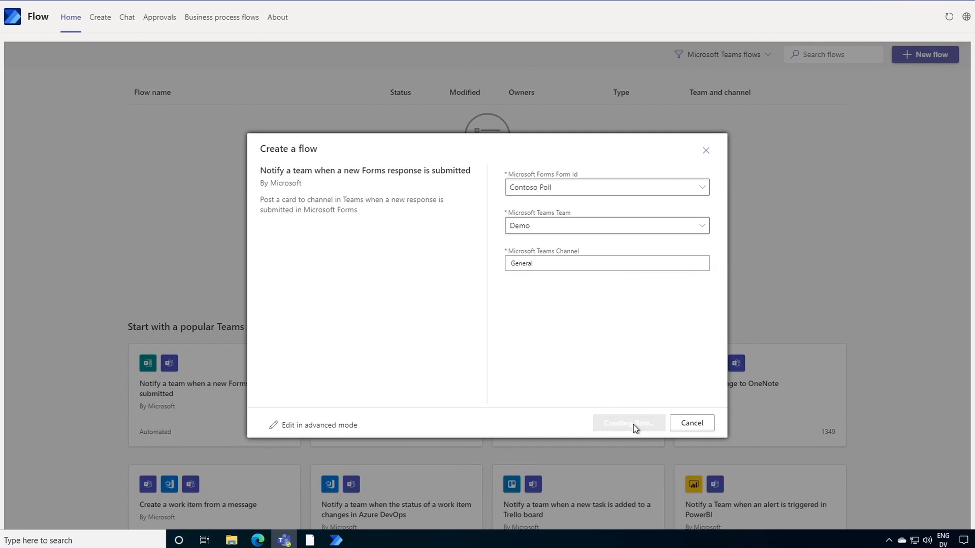
left_click(627, 423)
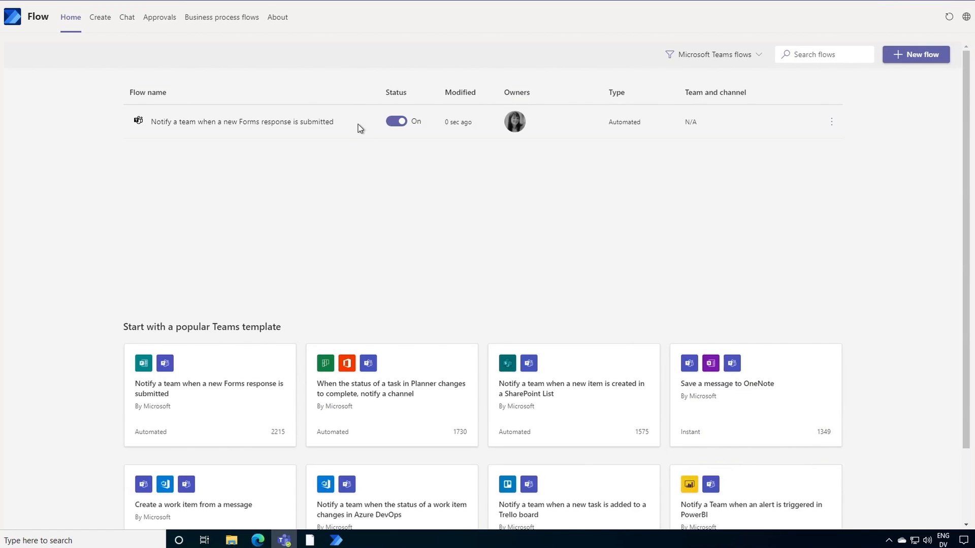
left_click(242, 121)
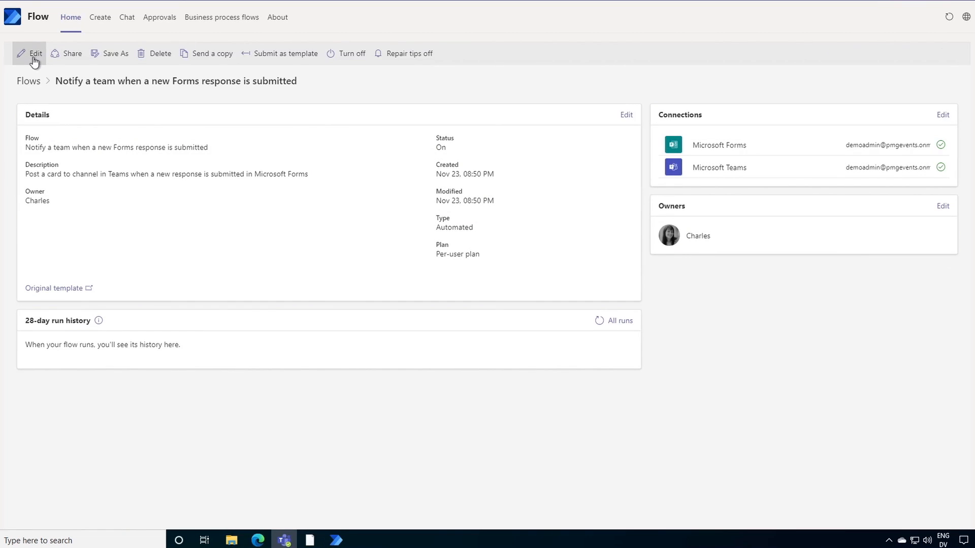
Add a 'Run a flow built by Power Automate Desktop' step running Contoso Poll in Attended mode
left_click(36, 53)
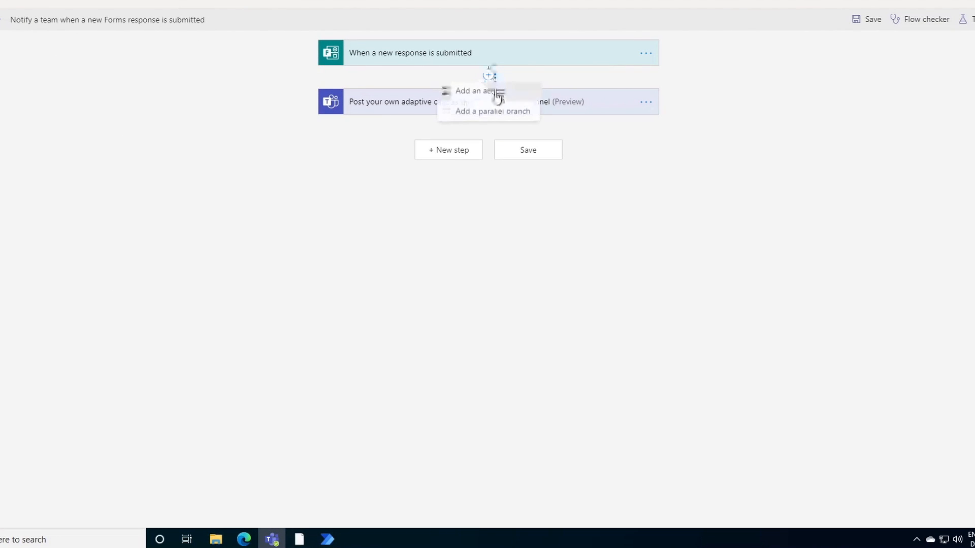
left_click(475, 91)
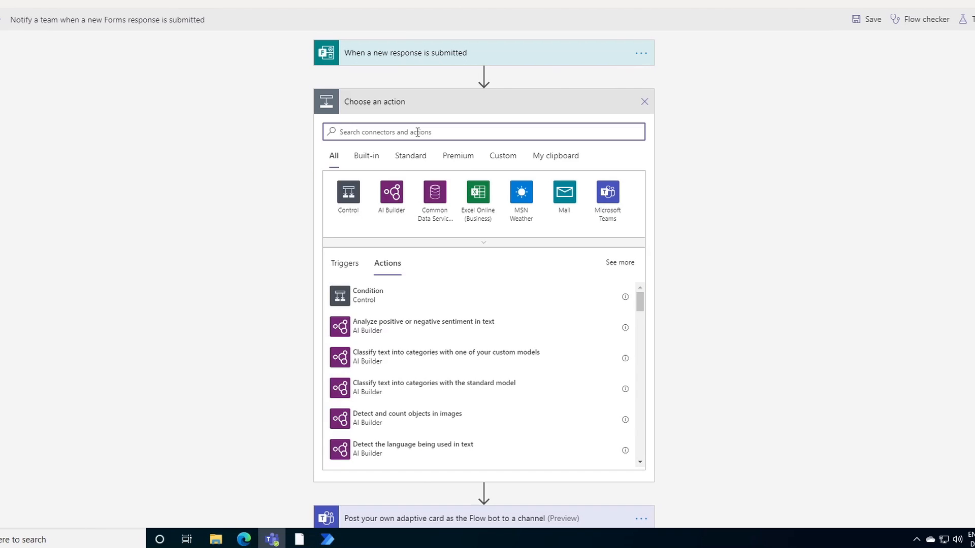
type("desktop")
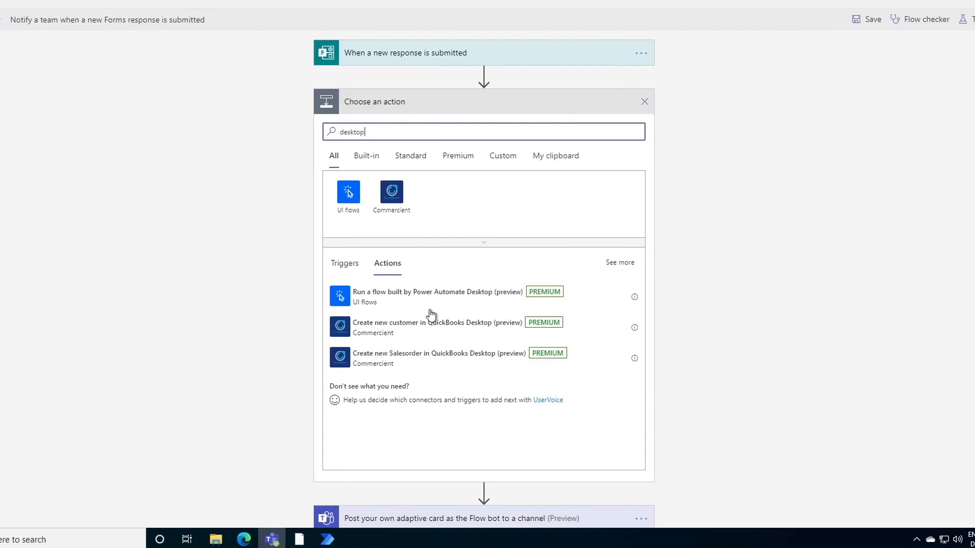
left_click(436, 296)
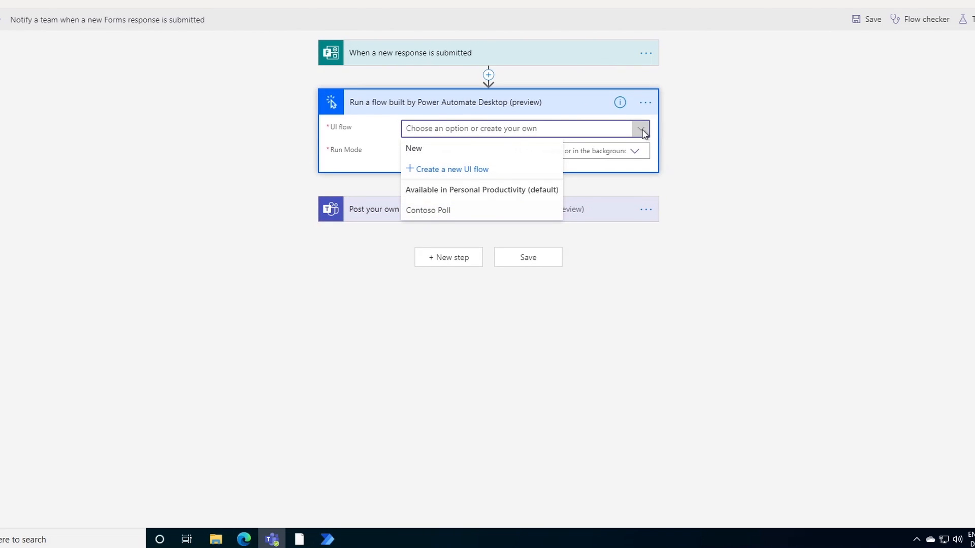
left_click(428, 210)
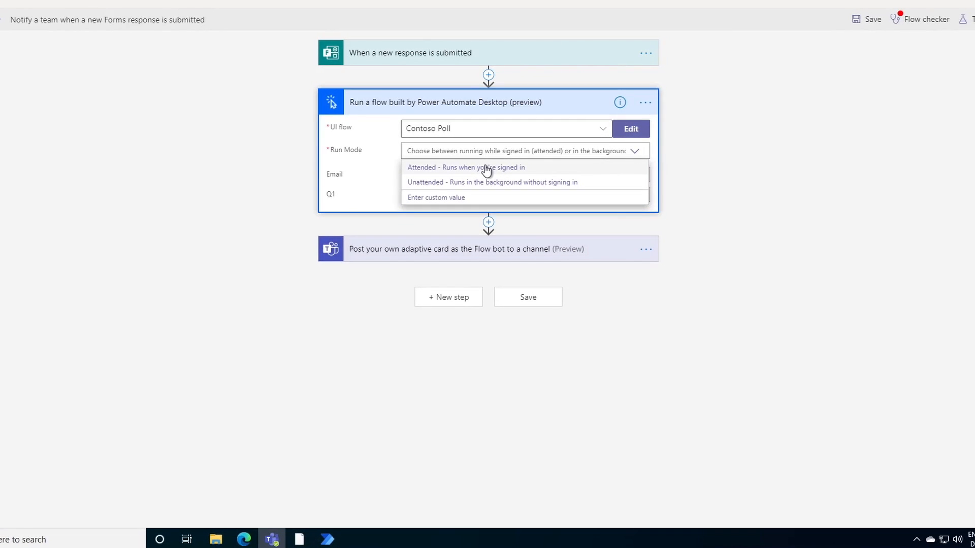
left_click(466, 168)
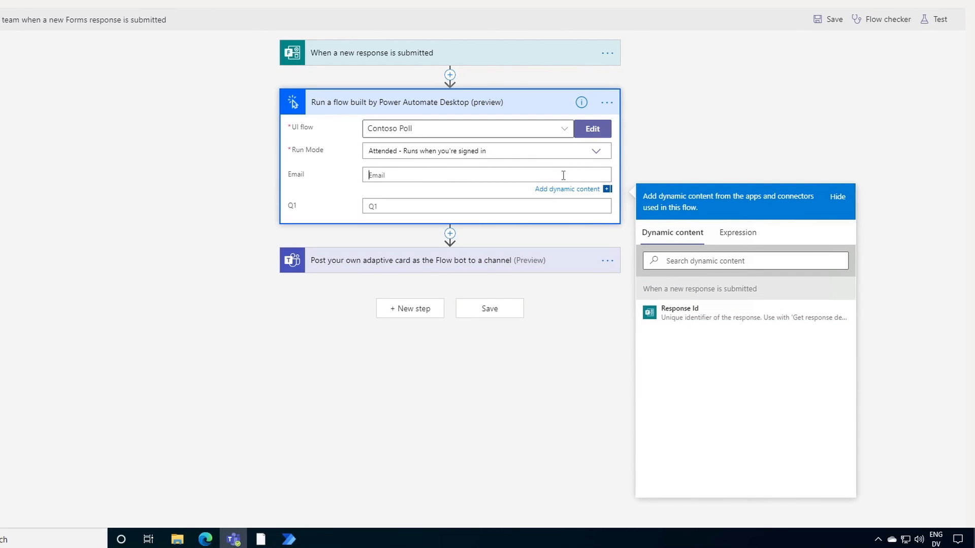
mouse_move(512, 67)
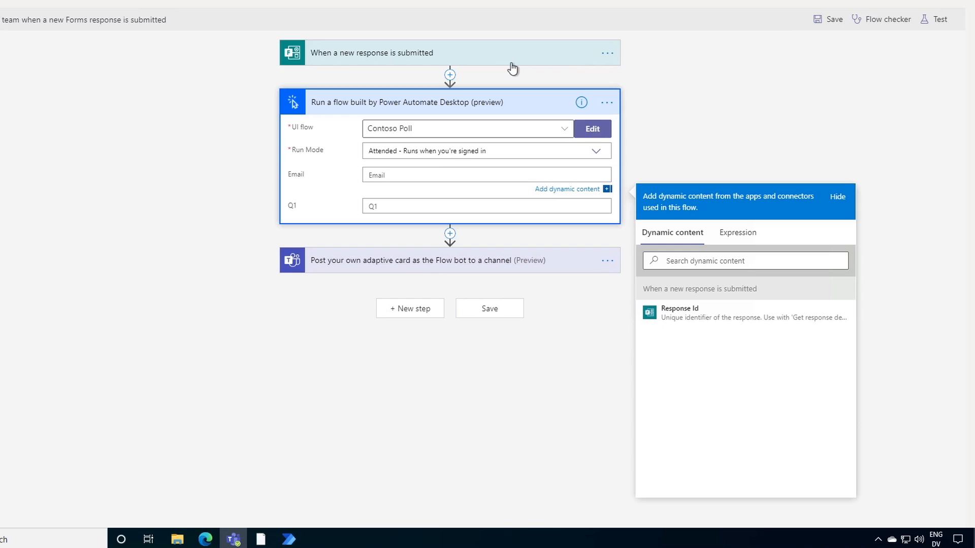
Insert a Get response details step for Contoso Poll right after the Forms trigger
left_click(372, 52)
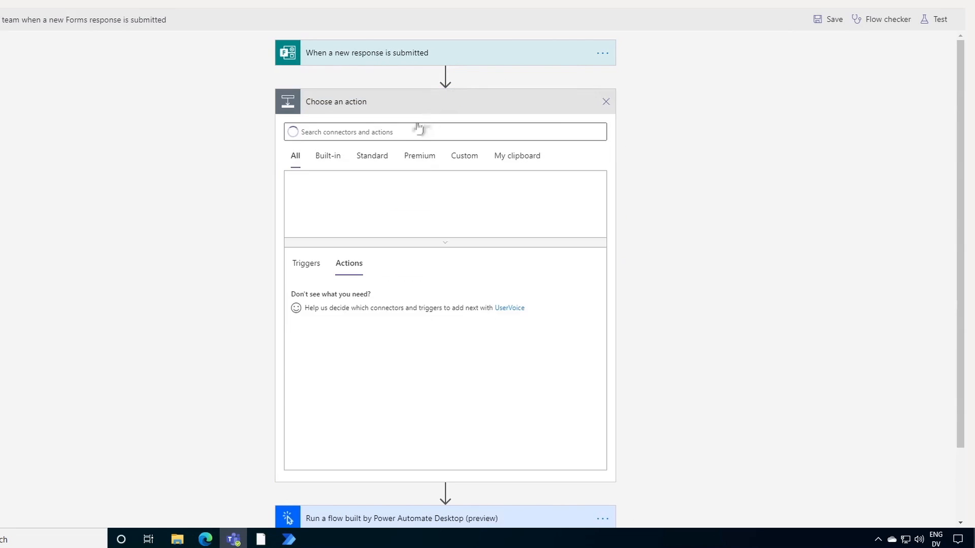
left_click(444, 131)
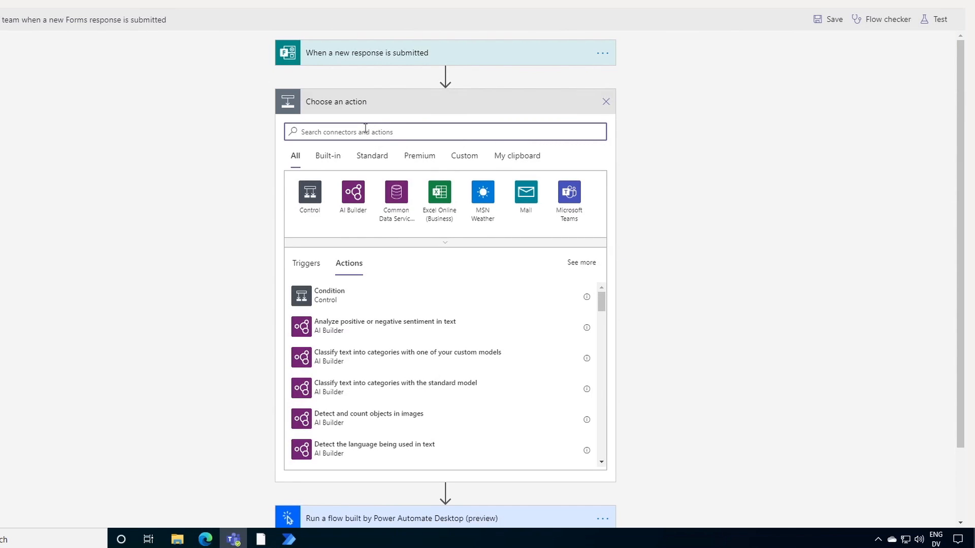
type("get response")
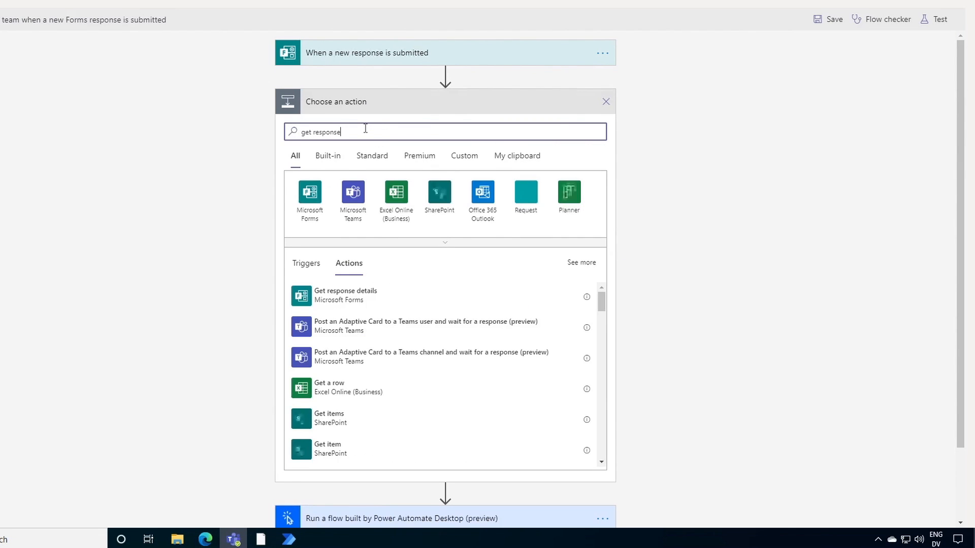
left_click(345, 294)
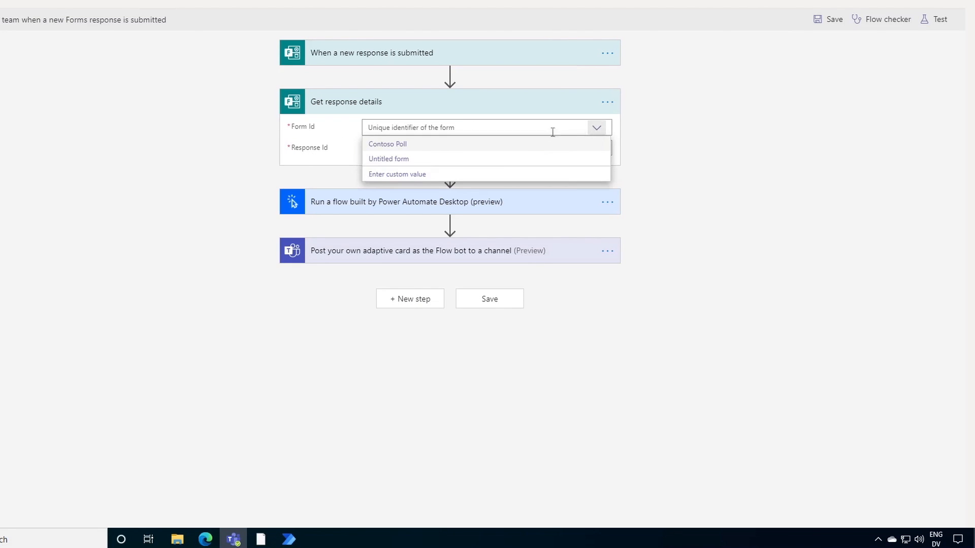
left_click(387, 143)
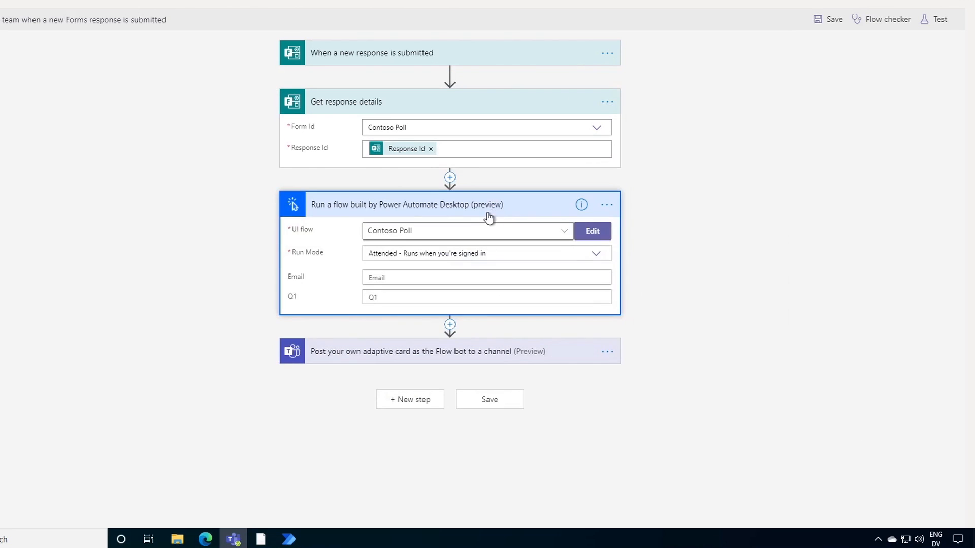
Map Responders' Email to the desktop step's Email input and the first question to Q1
left_click(486, 277)
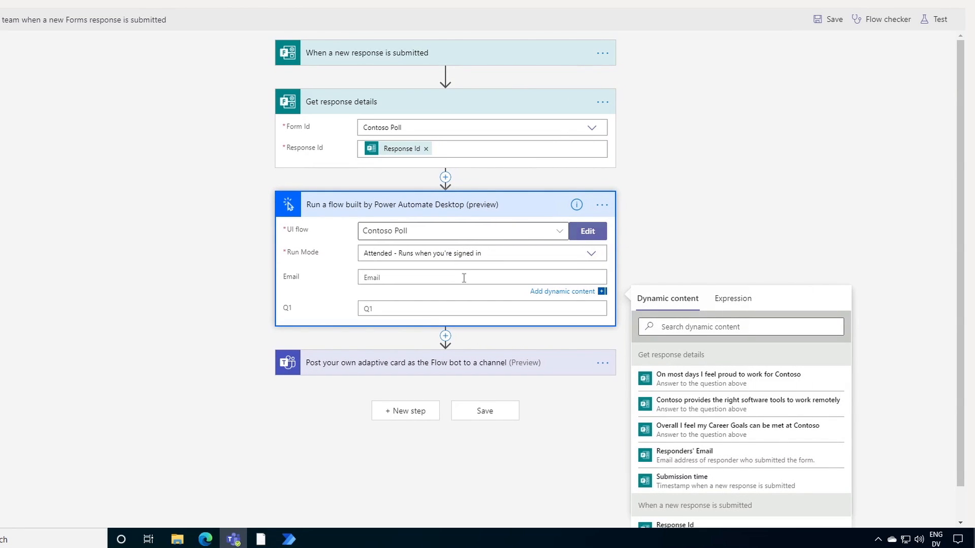
mouse_move(672, 376)
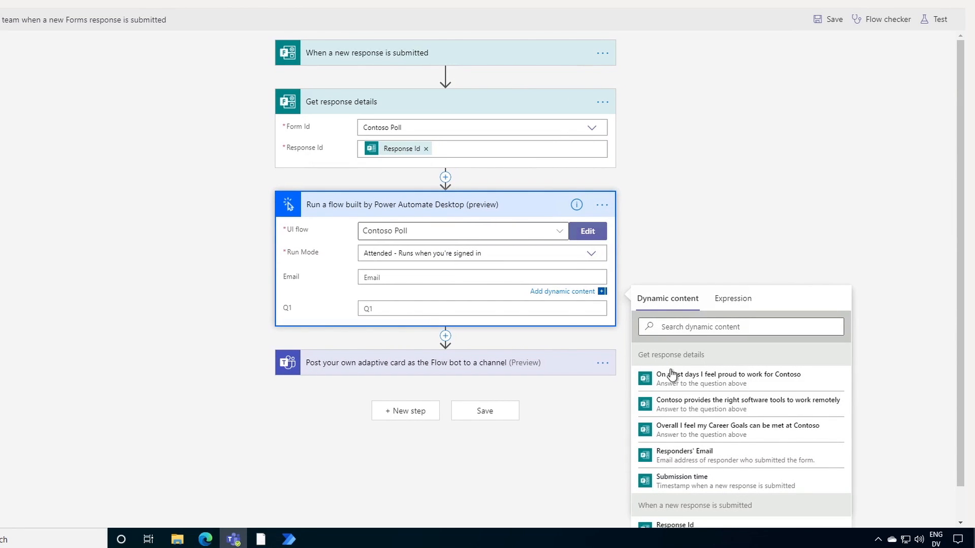
left_click(683, 455)
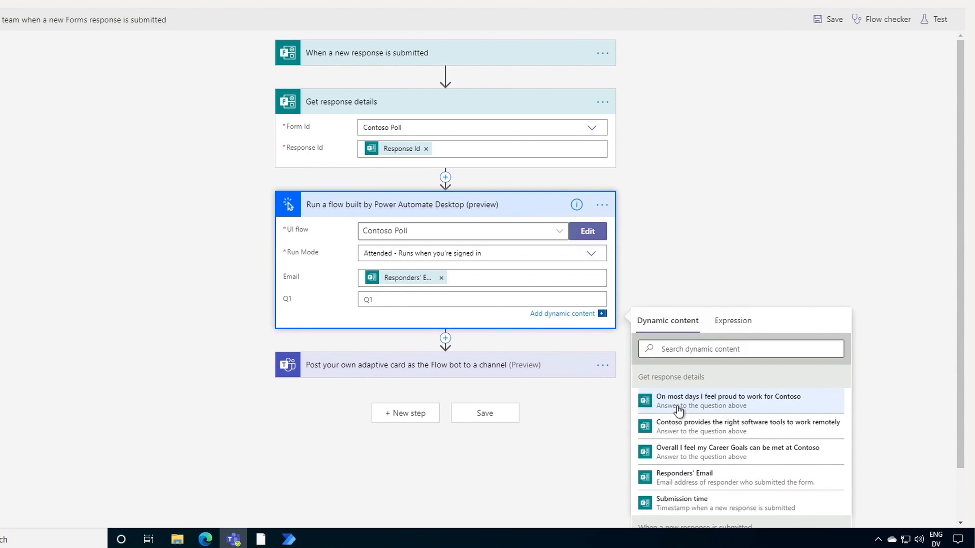
left_click(727, 400)
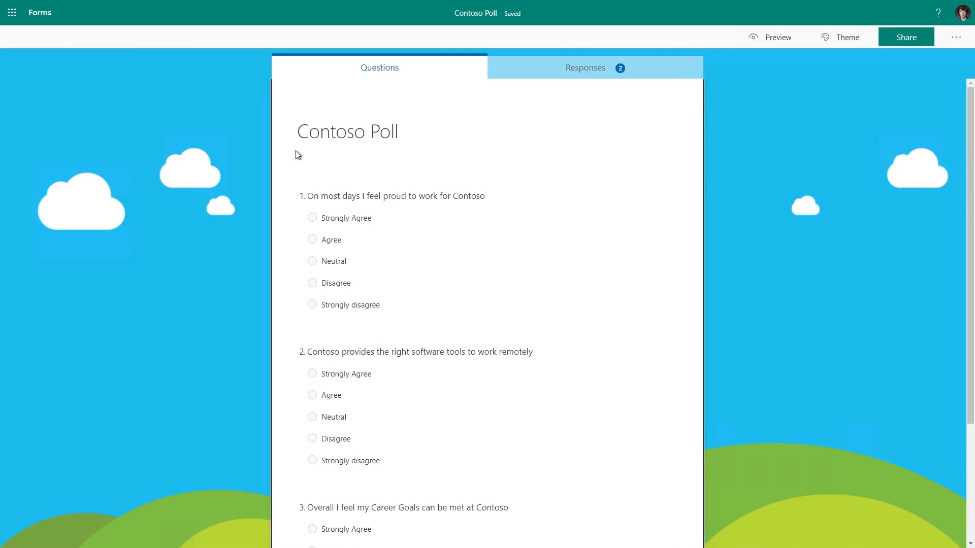
Submit a test response to the Contoso Poll in Microsoft Forms
left_click(770, 36)
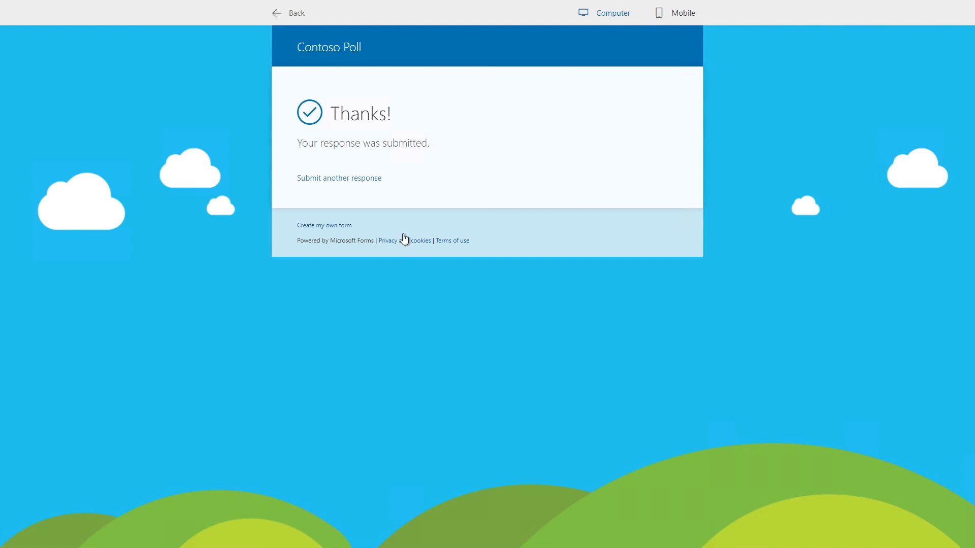
mouse_move(403, 240)
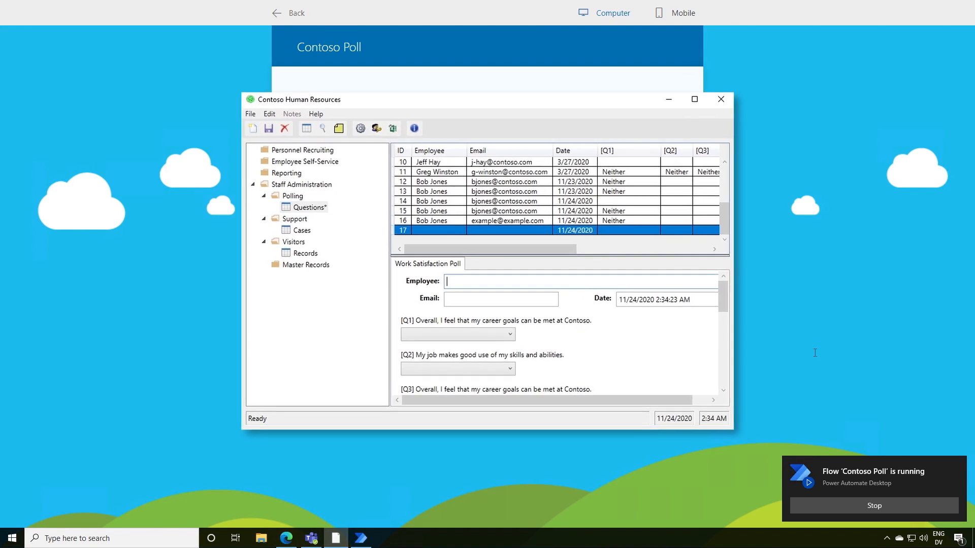
type("charles@contoso.com")
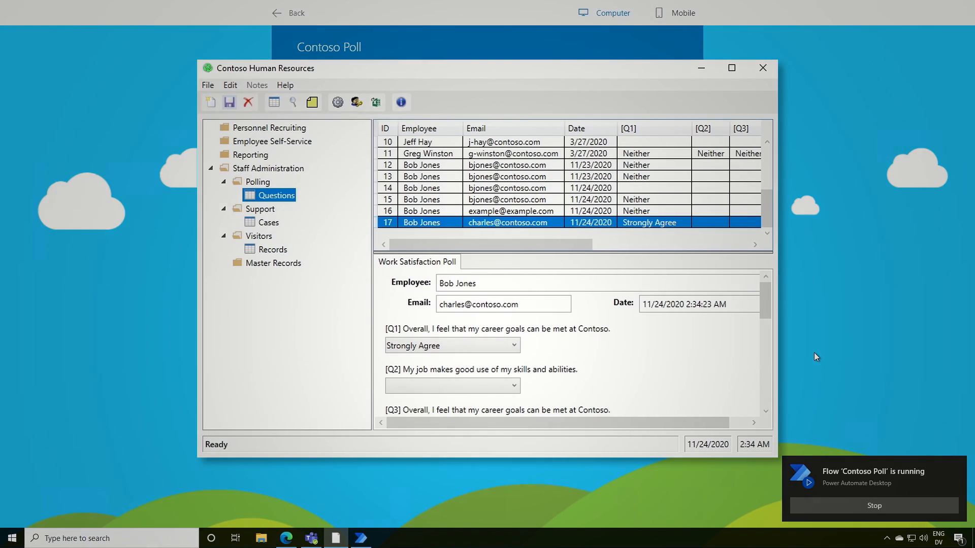
left_click(503, 303)
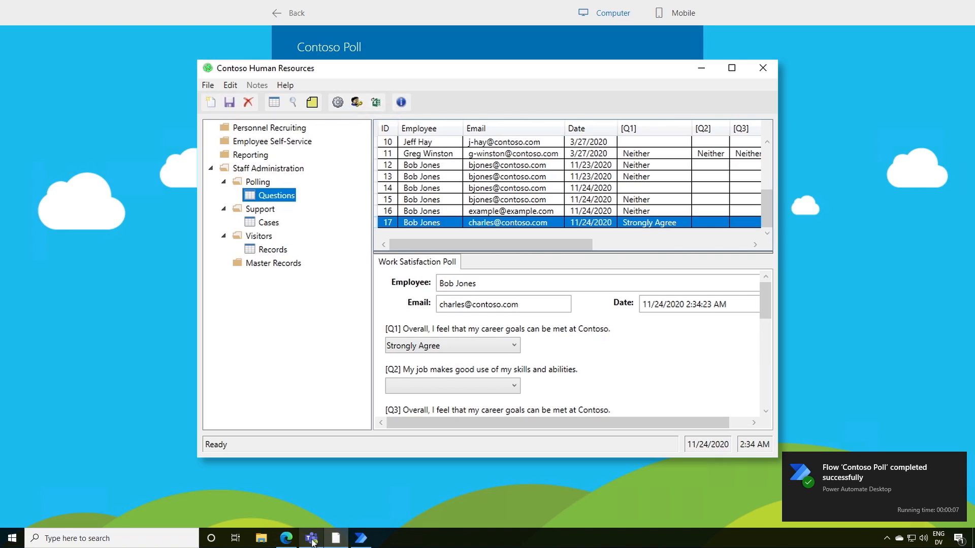
Switch to Teams and view the Flow bot's Forms response posts in Demo's General channel
left_click(311, 538)
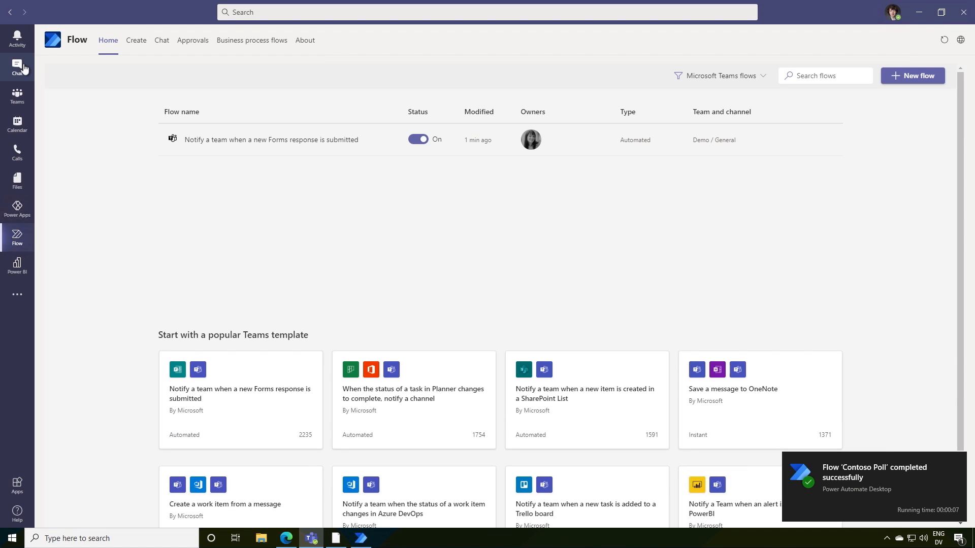
mouse_move(17, 97)
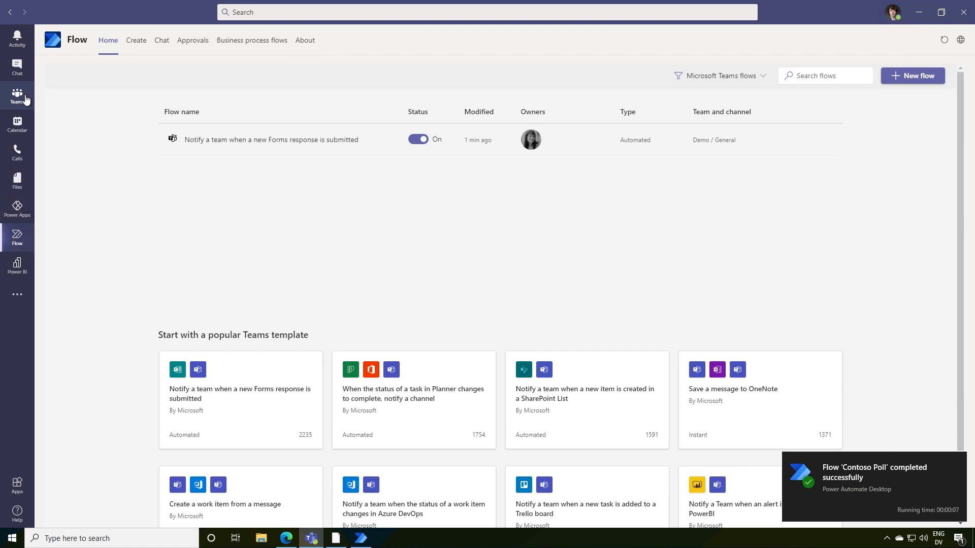
left_click(17, 94)
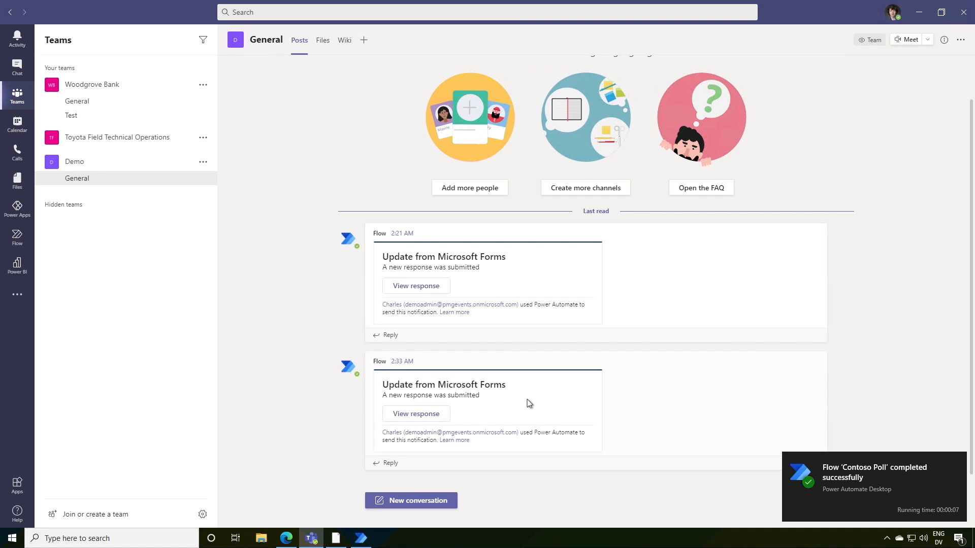
mouse_move(577, 461)
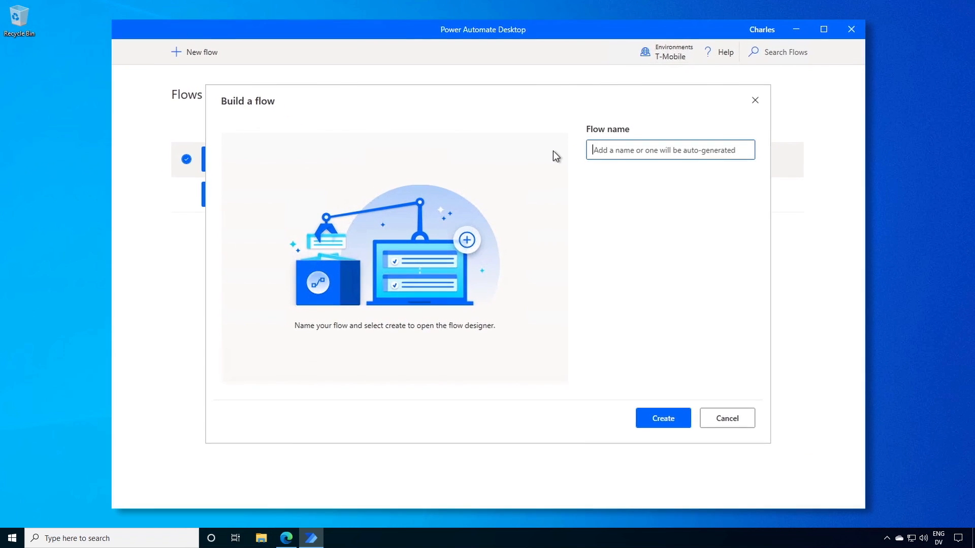
Create a desktop flow named Orbit to GTM and launch its web recorder with Microsoft Edge
type("Orbit to GTM")
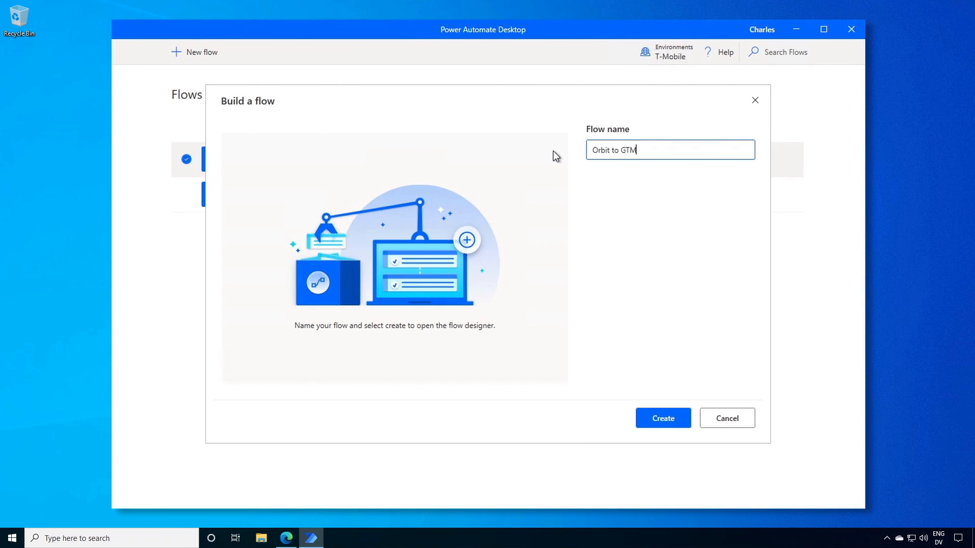
left_click(662, 417)
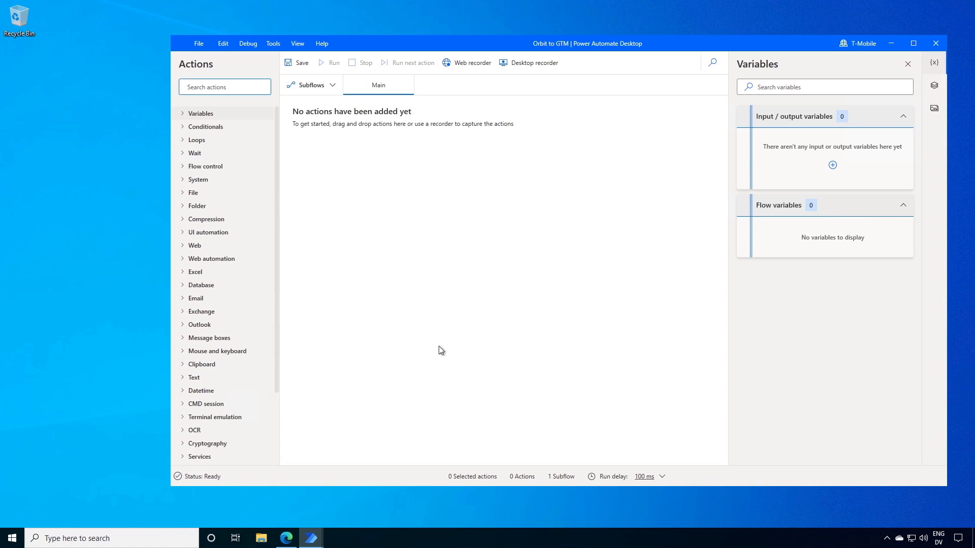
mouse_move(211, 259)
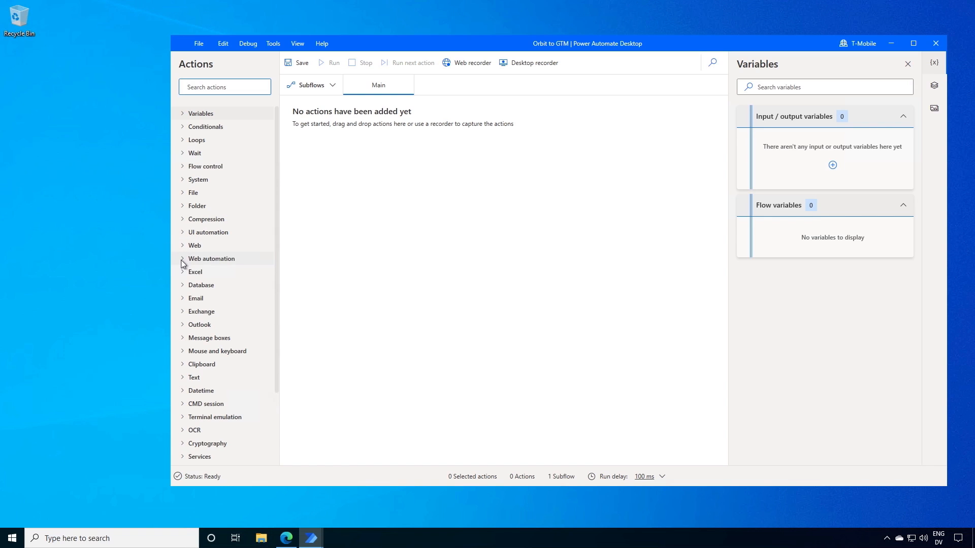
left_click(183, 259)
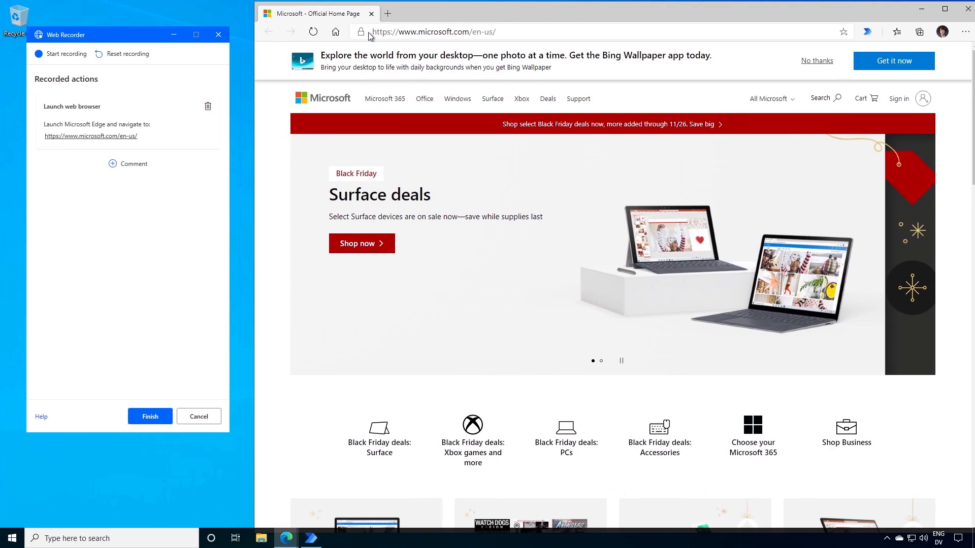
Paste the G2M initiatives URL, start recording, and begin filling the New Initiative form's Sponsor VP field
right_click(436, 31)
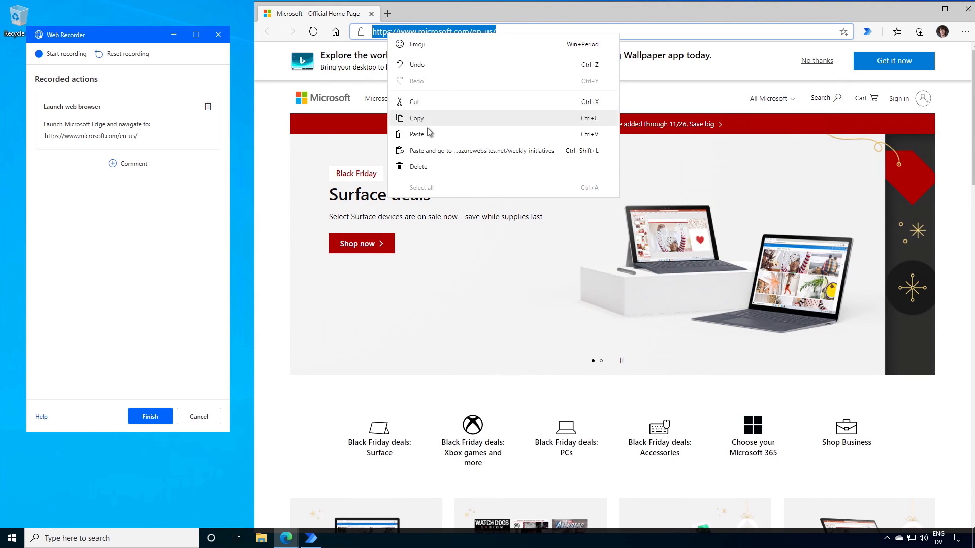
left_click(482, 151)
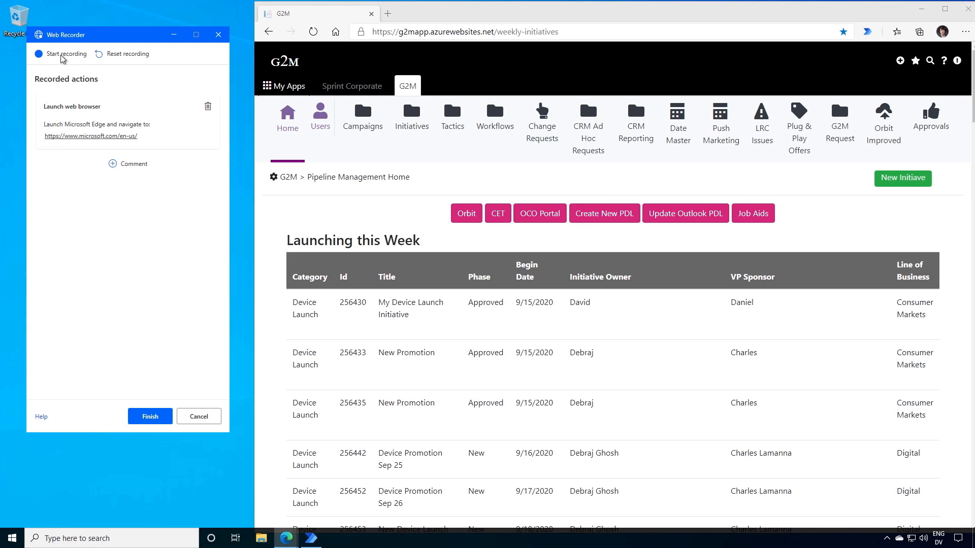
left_click(65, 54)
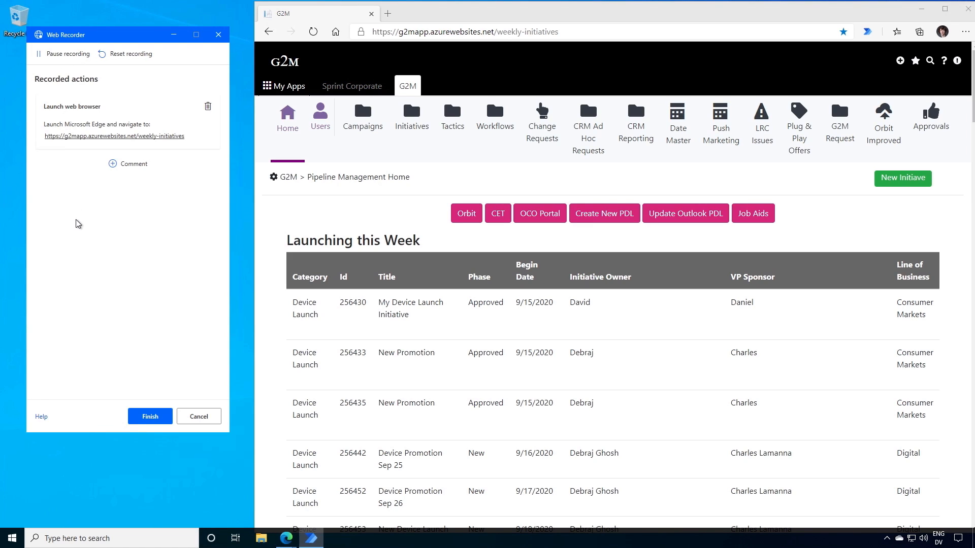
mouse_move(753, 213)
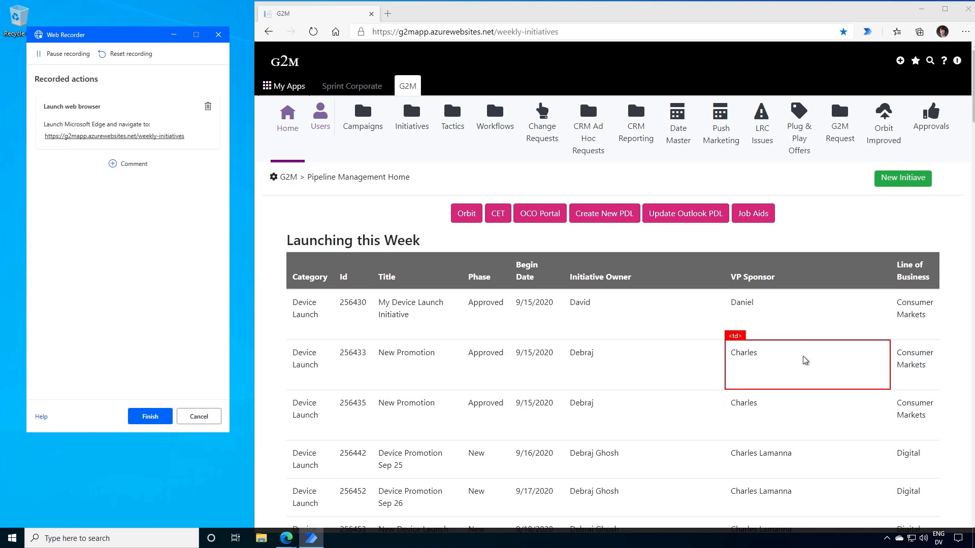
left_click(902, 179)
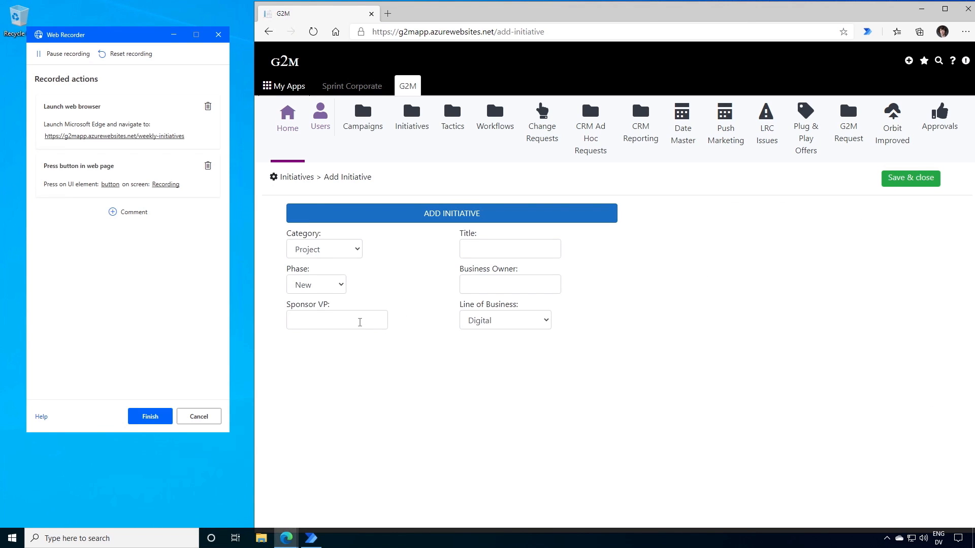
left_click(149, 417)
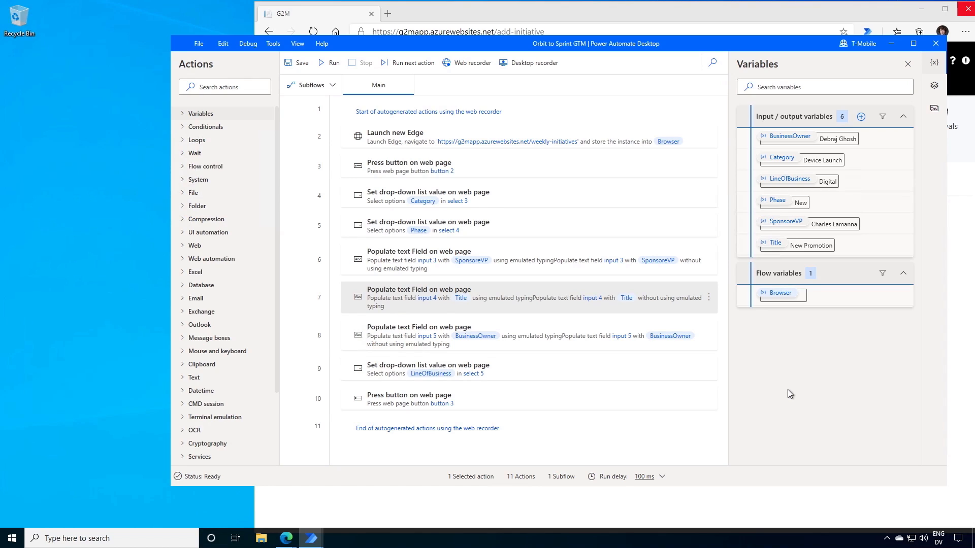
mouse_move(895, 183)
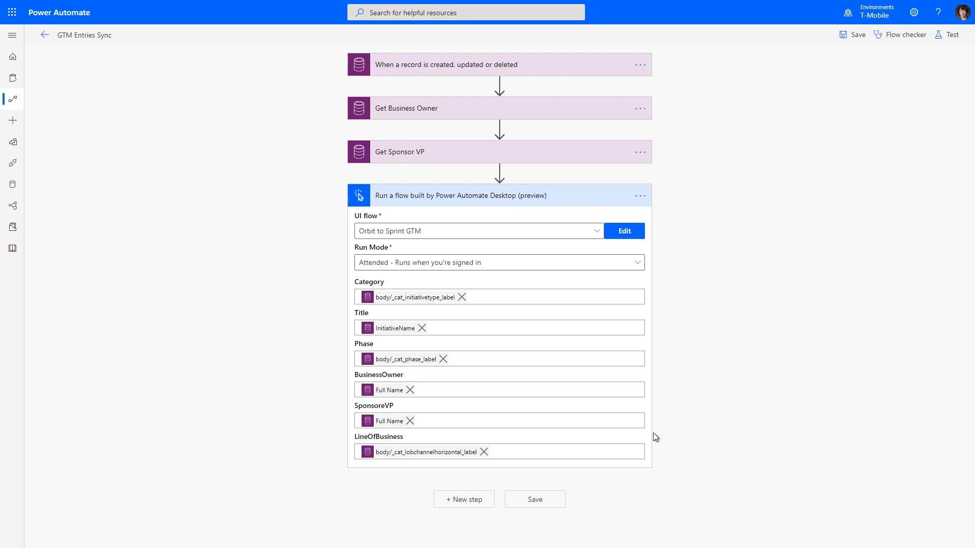
mouse_move(526, 474)
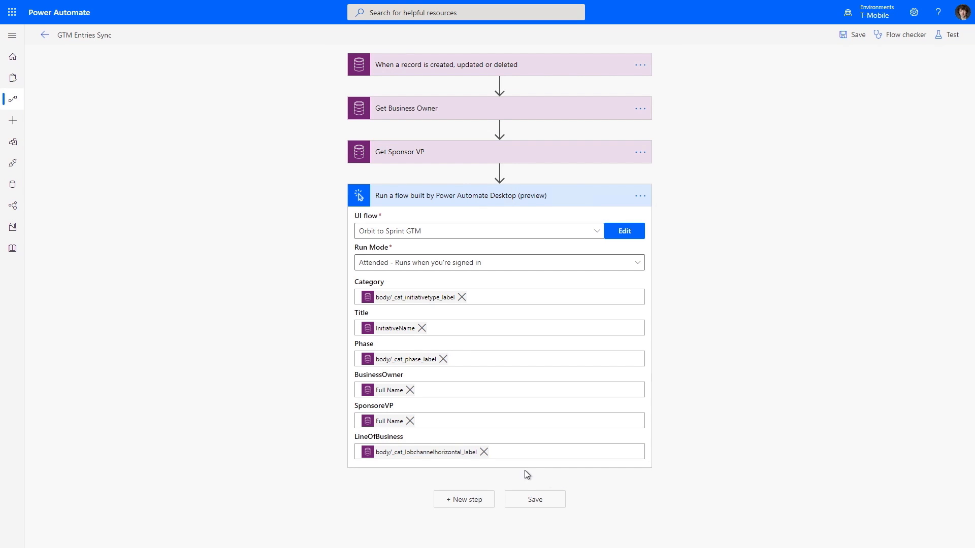
mouse_move(382, 442)
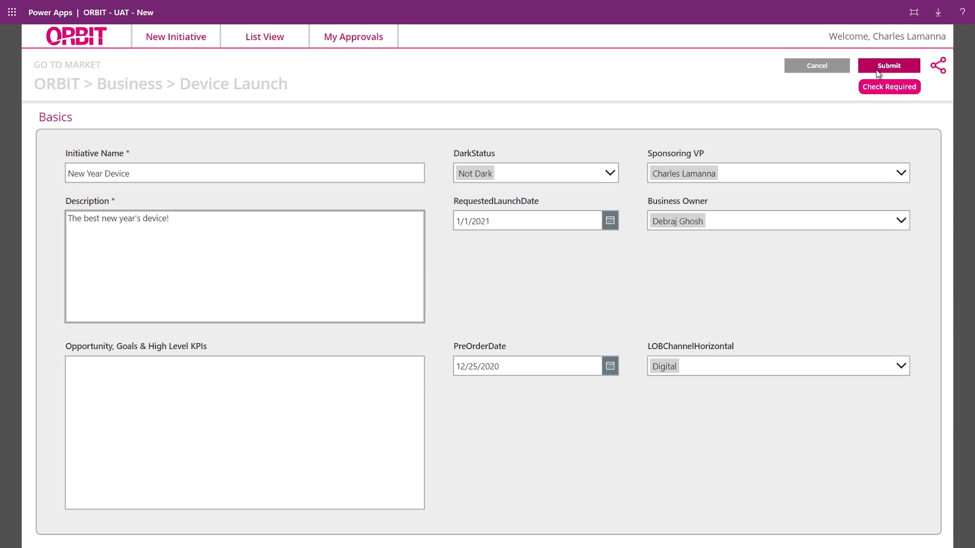
Submit the New Year Device initiative in the ORBIT app, confirming after the required-fields check
left_click(771, 173)
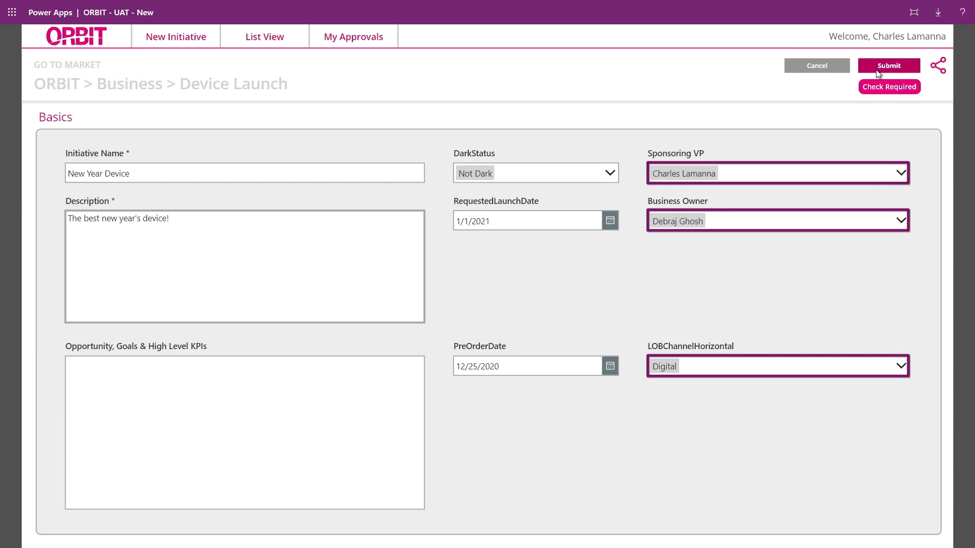
left_click(264, 37)
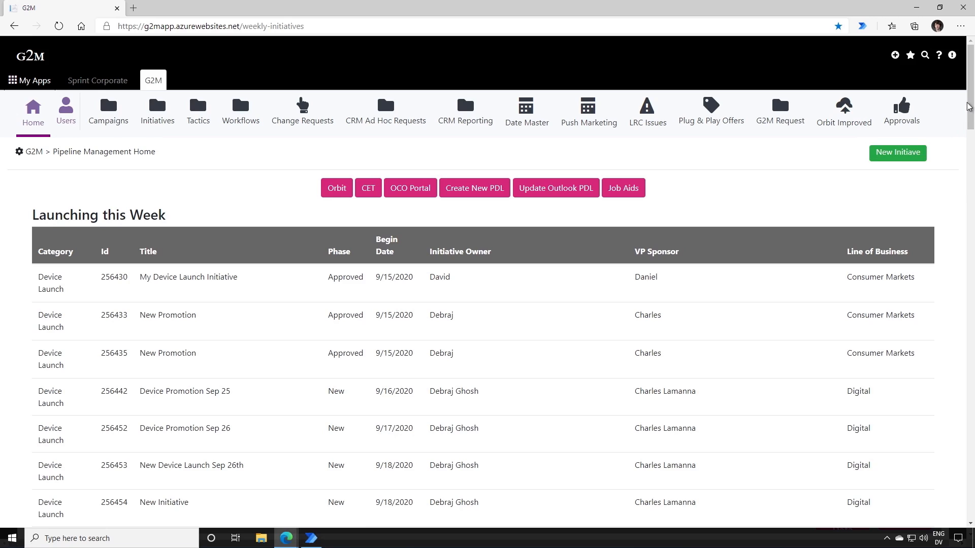
scroll("down", 3)
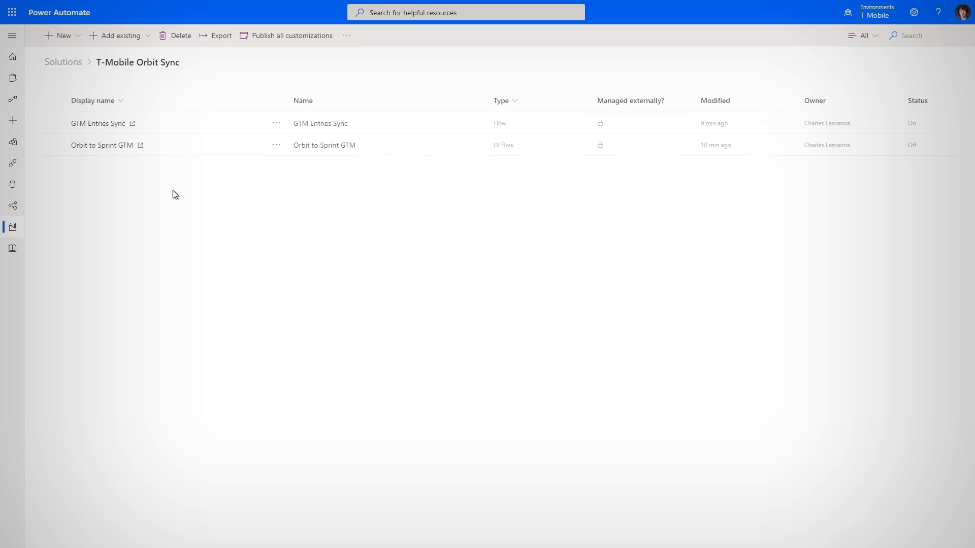
Review the GTM Entries Sync run's desktop-flow inputs and its run history, inspecting the failed Nov 17 run
left_click(52, 122)
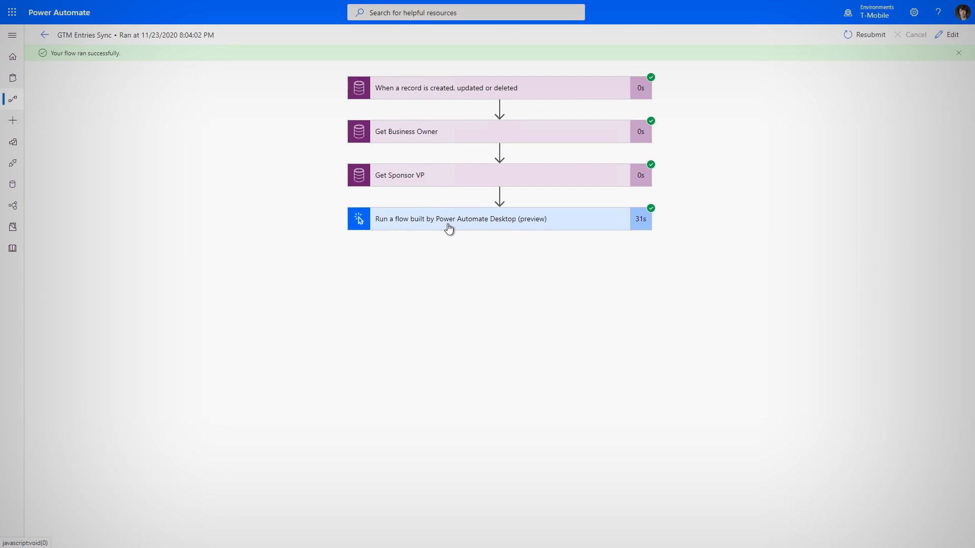
left_click(460, 218)
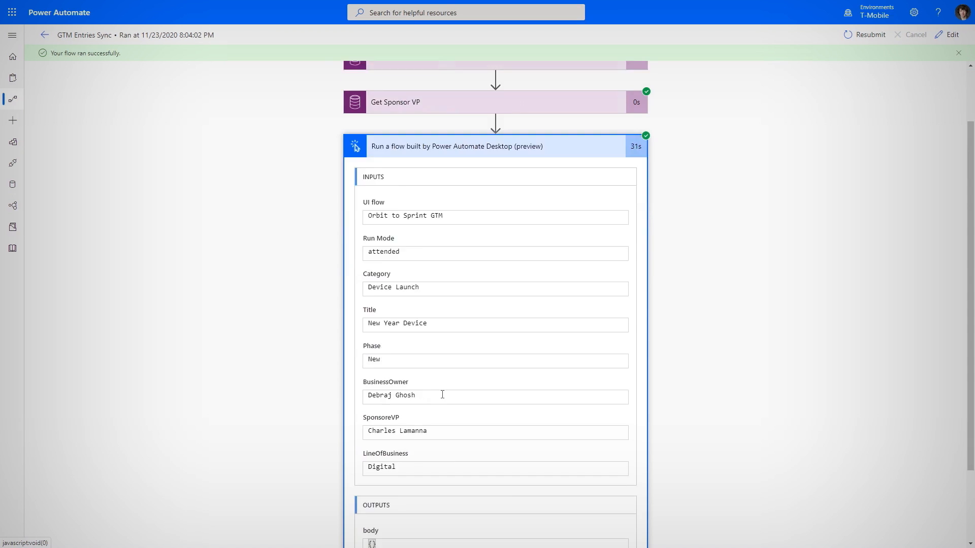
scroll("down", 3)
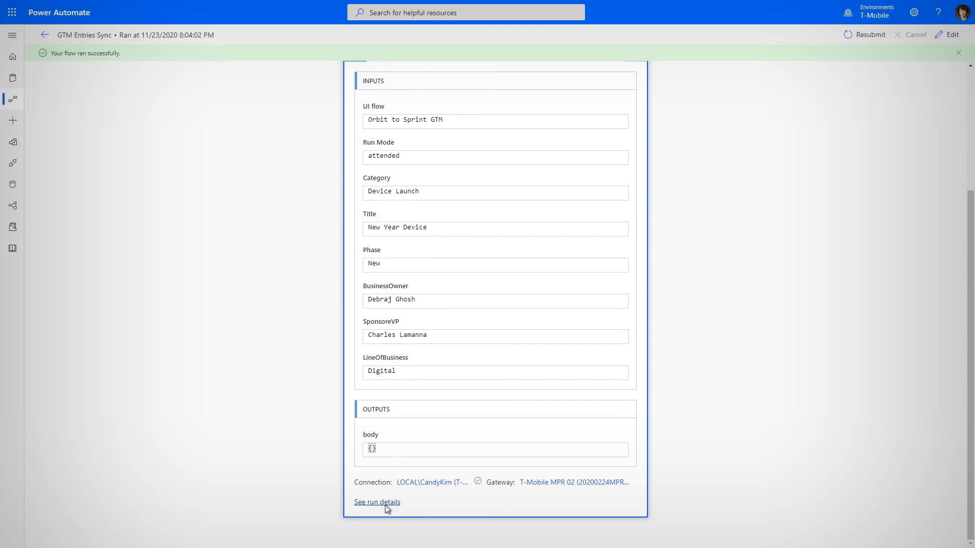
left_click(377, 503)
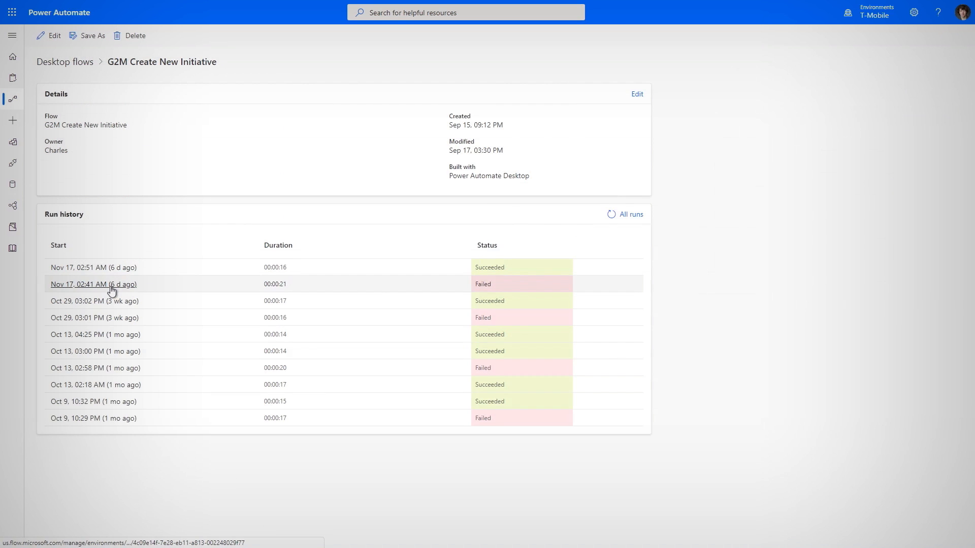
left_click(93, 284)
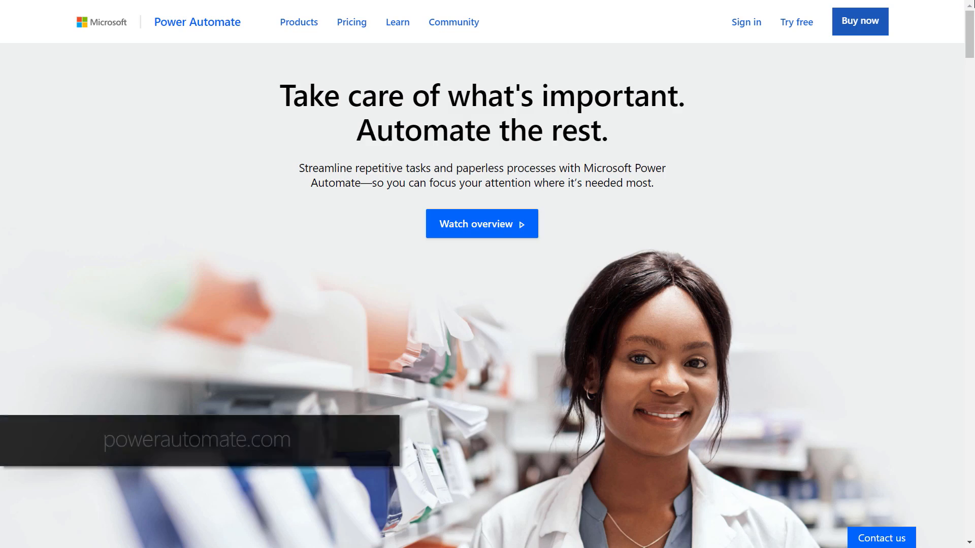
scroll("down", 3)
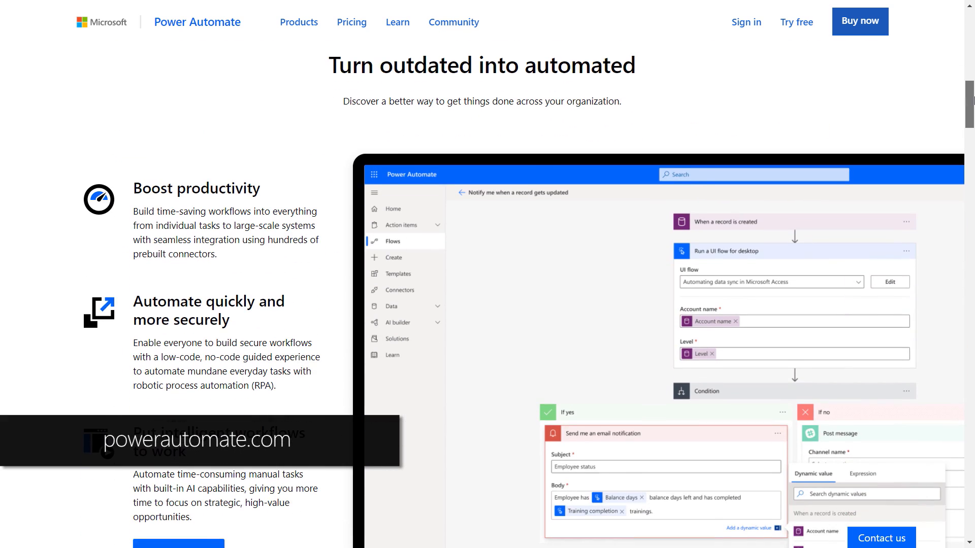
scroll("down", 3)
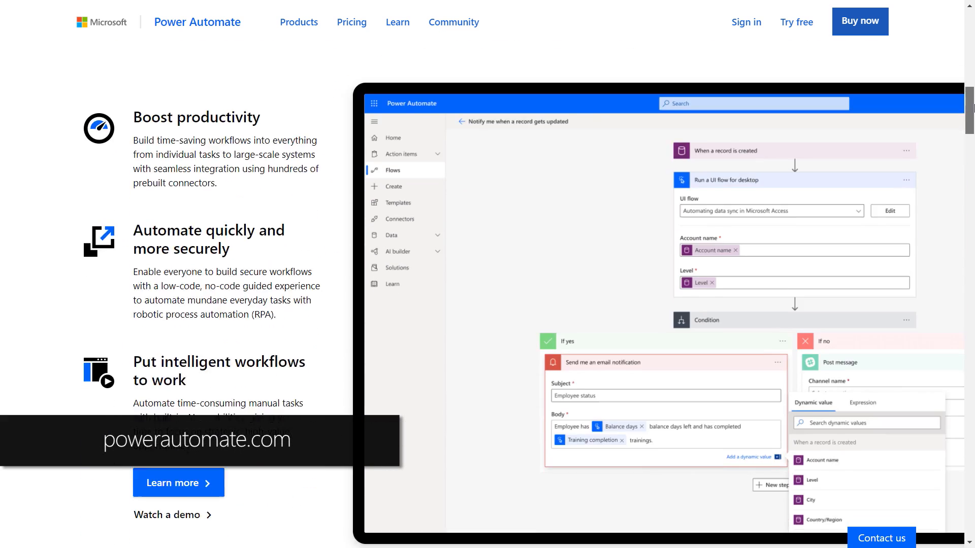